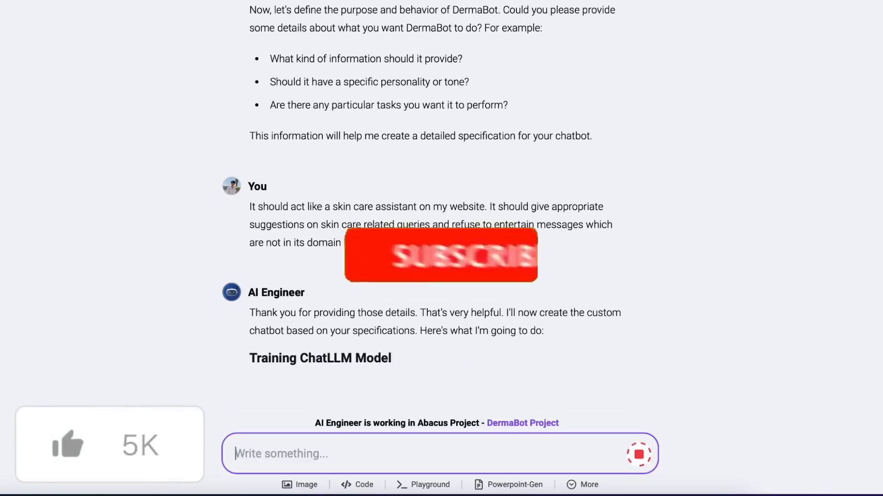
Start a new custom-specification AI agent with the AI Engineer bot
{"action": "scroll", "scroll_direction": "down", "scroll_amount": 3}
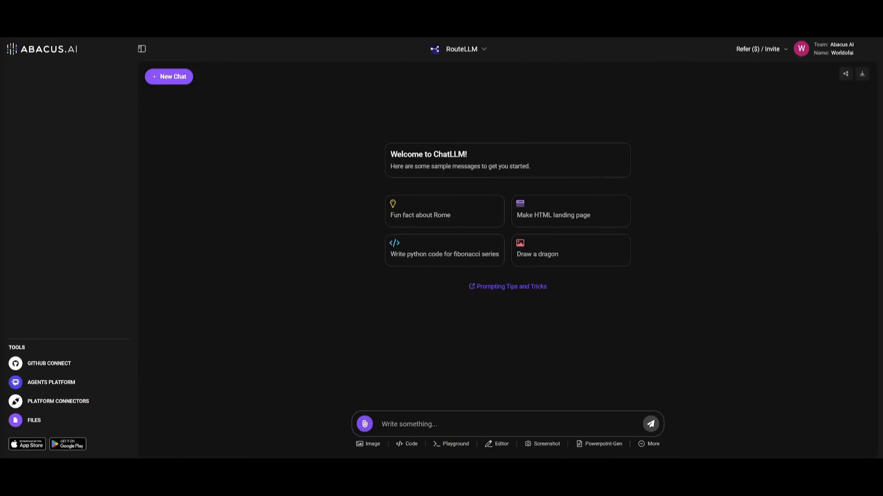
{"action": "mouse_move", "coordinate": [415, 352]}
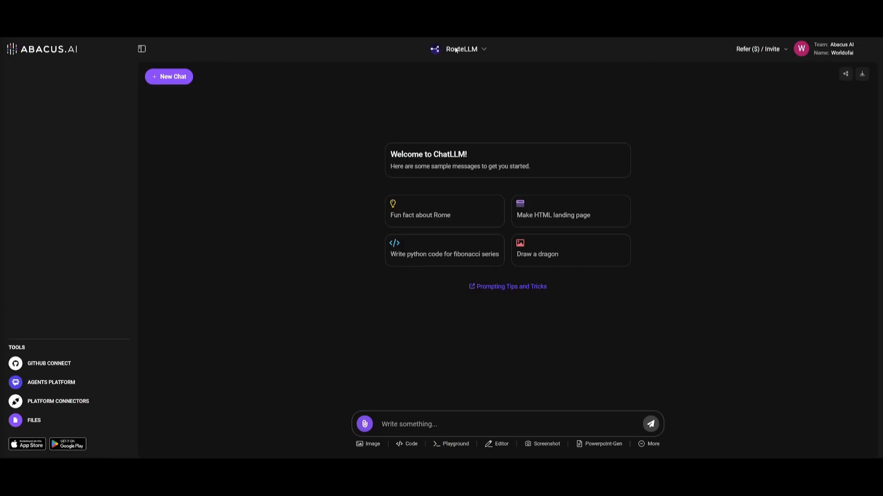
{"action": "left_click", "coordinate": [462, 49]}
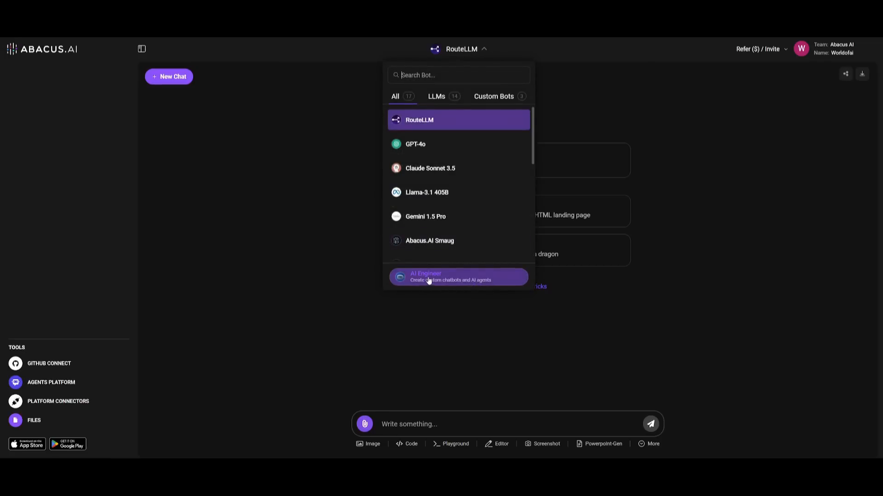
{"action": "left_click", "coordinate": [457, 277]}
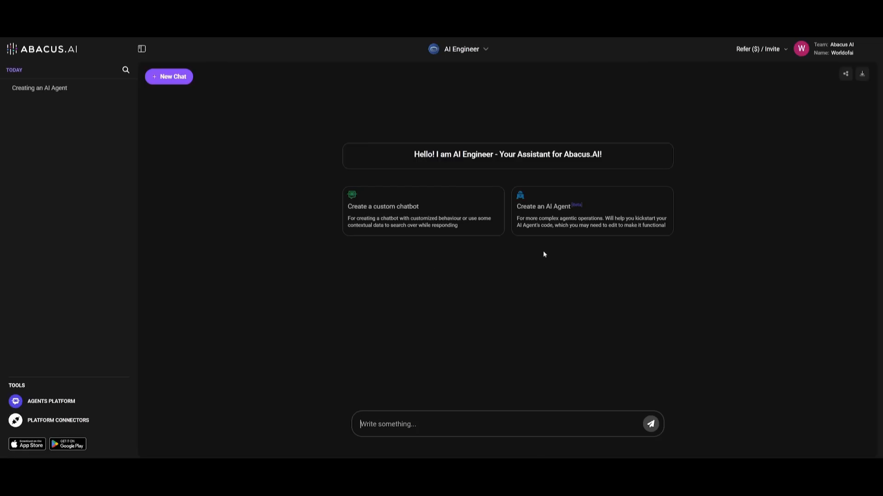
{"action": "left_click", "coordinate": [592, 212]}
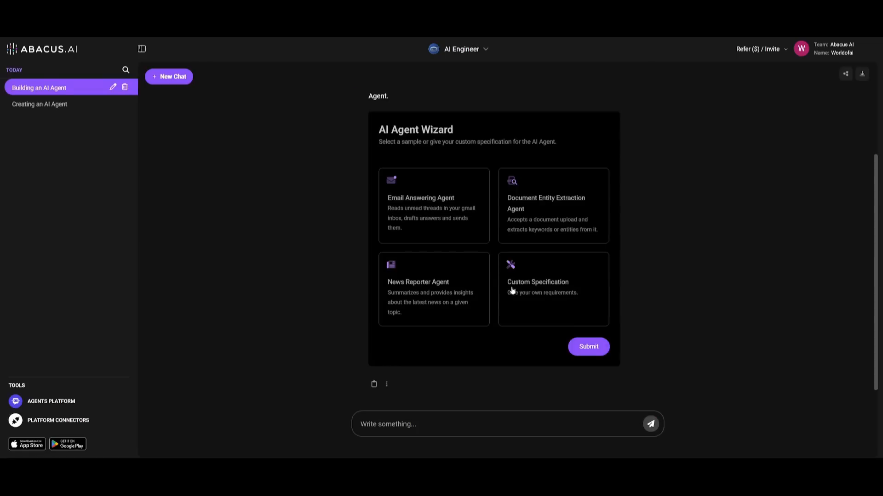
{"action": "left_click", "coordinate": [552, 288]}
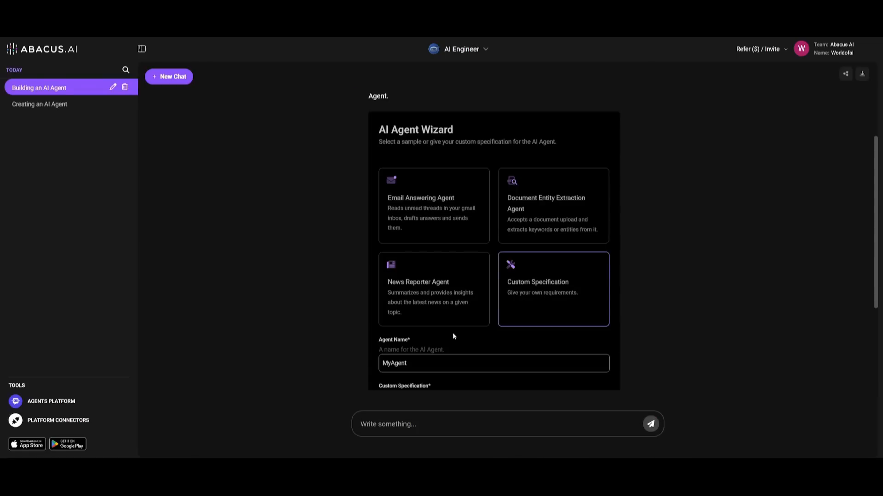
Describe the agent as autonomously creating and customizing frontends, and name it Frontend Builder
{"action": "type", "text": "The Front-end Builder agent autonomously creates and customizes frontends on user-defined specifications."}
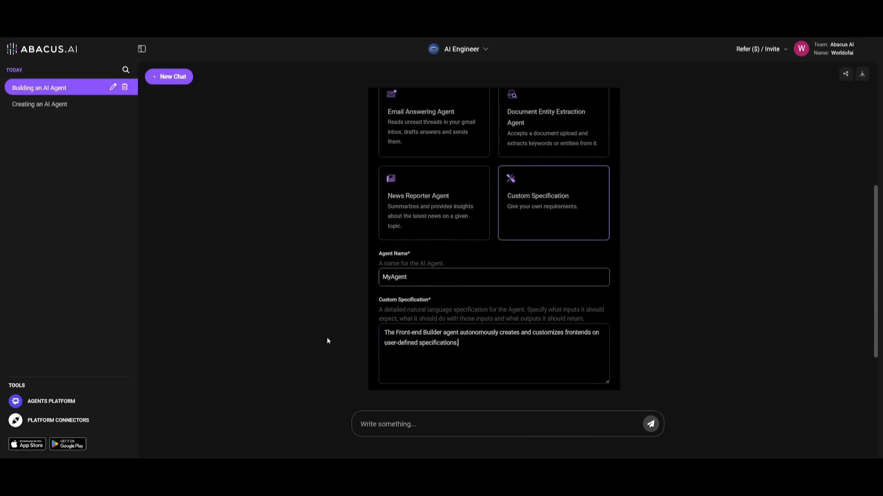
{"action": "mouse_move", "coordinate": [423, 293]}
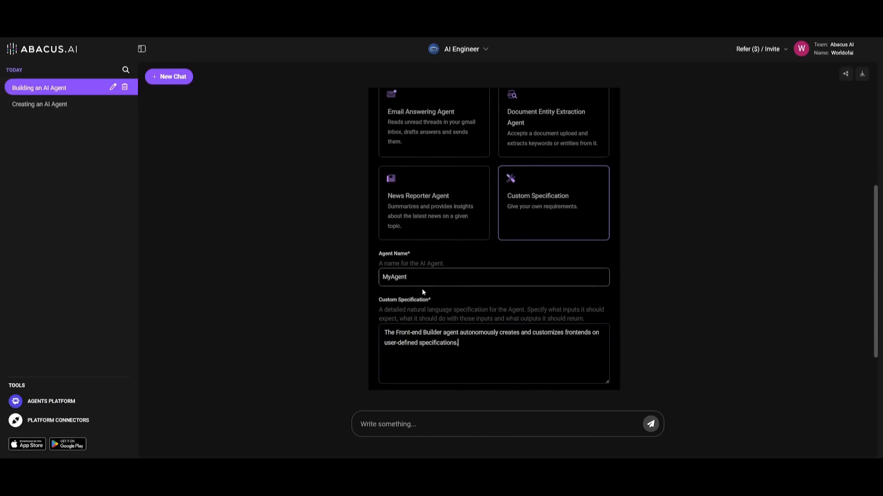
{"action": "type", "text": "Frontend Builder"}
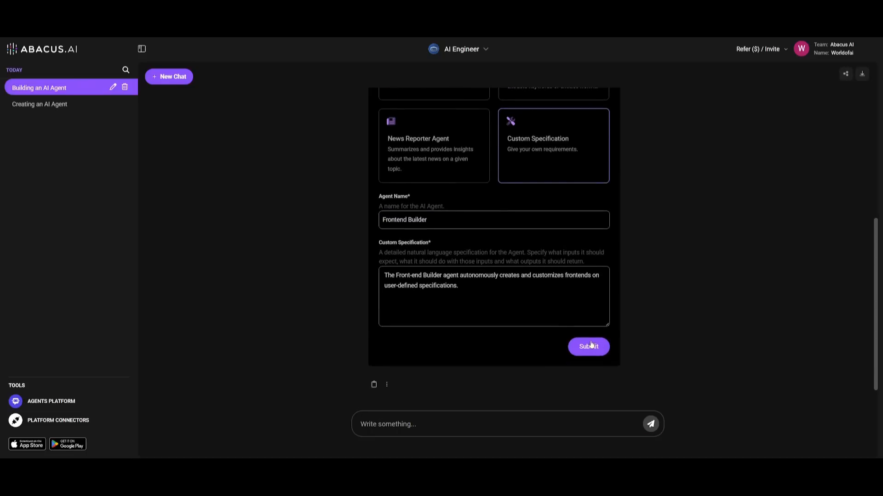
Submit the Frontend Builder spec and review the generated workflow code through to the deployment link
{"action": "left_click", "coordinate": [589, 347]}
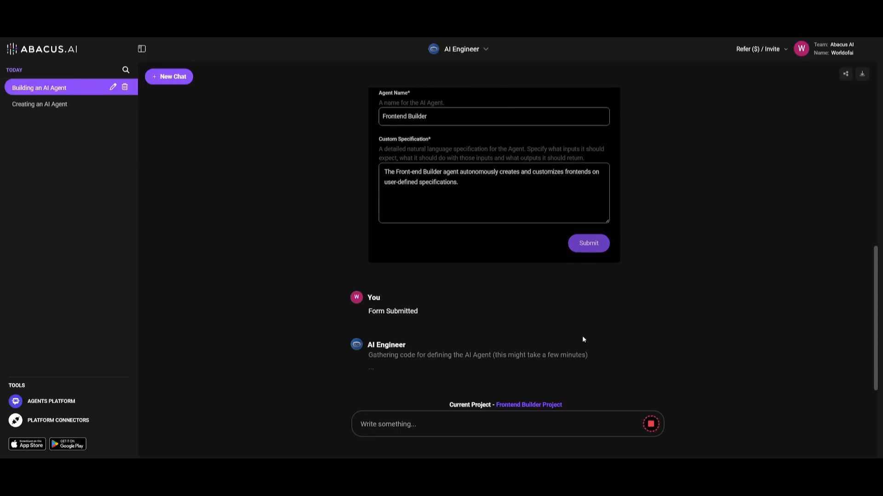
{"action": "mouse_move", "coordinate": [559, 382]}
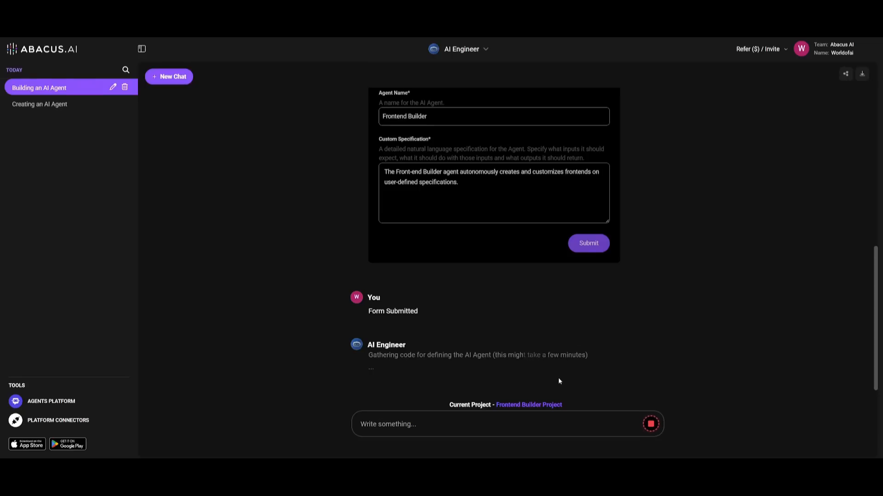
{"action": "mouse_move", "coordinate": [626, 349]}
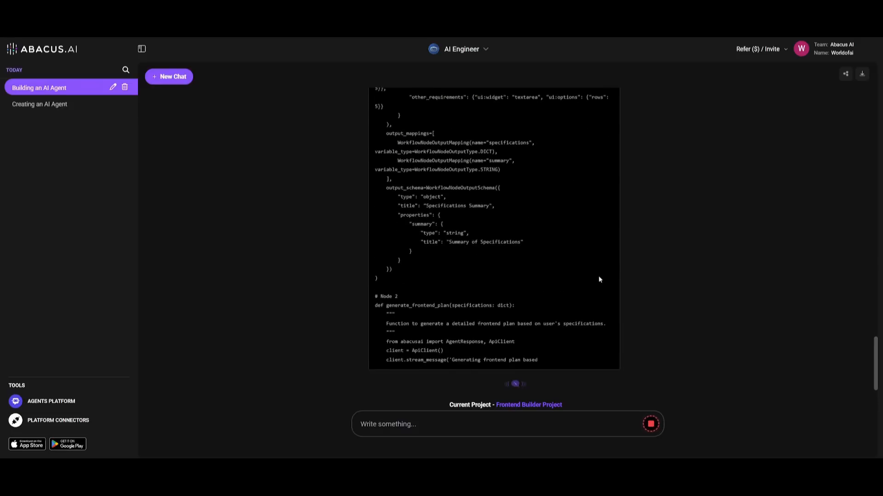
{"action": "scroll", "scroll_direction": "down", "scroll_amount": 3}
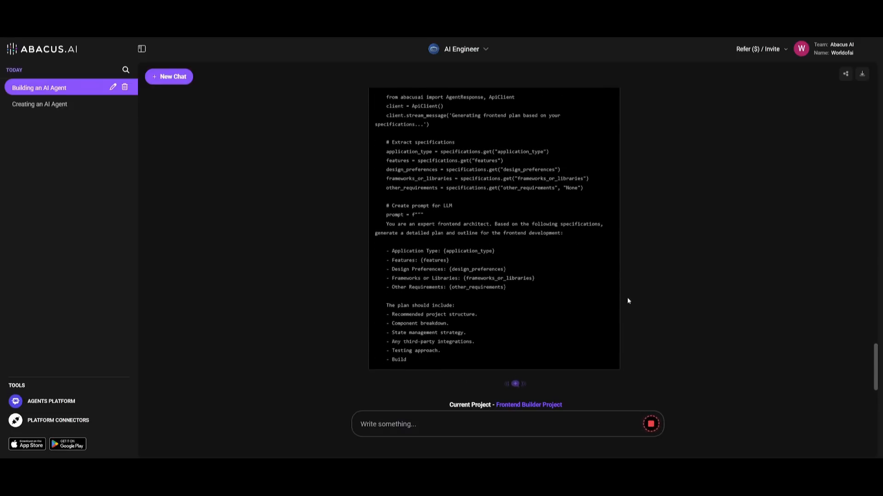
{"action": "scroll", "scroll_direction": "down", "scroll_amount": 3}
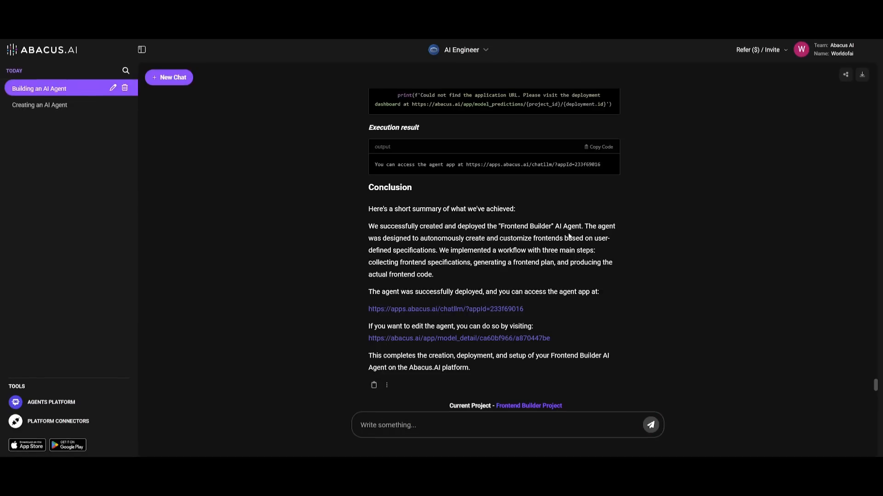
{"action": "scroll", "scroll_direction": "up", "scroll_amount": 3}
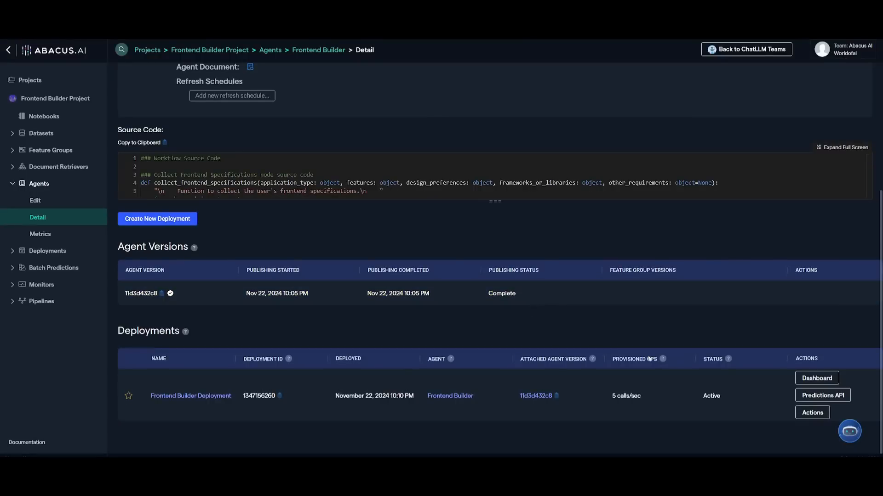
{"action": "mouse_move", "coordinate": [651, 359]}
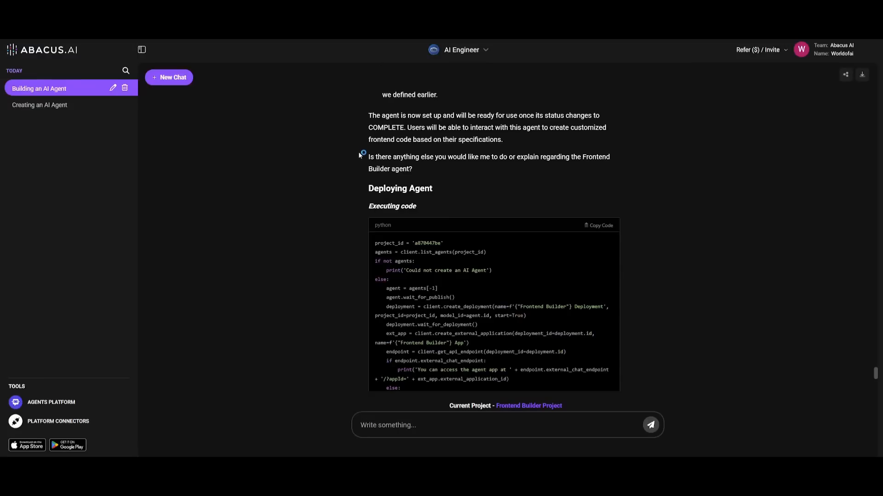
{"action": "scroll", "scroll_direction": "down", "scroll_amount": 3}
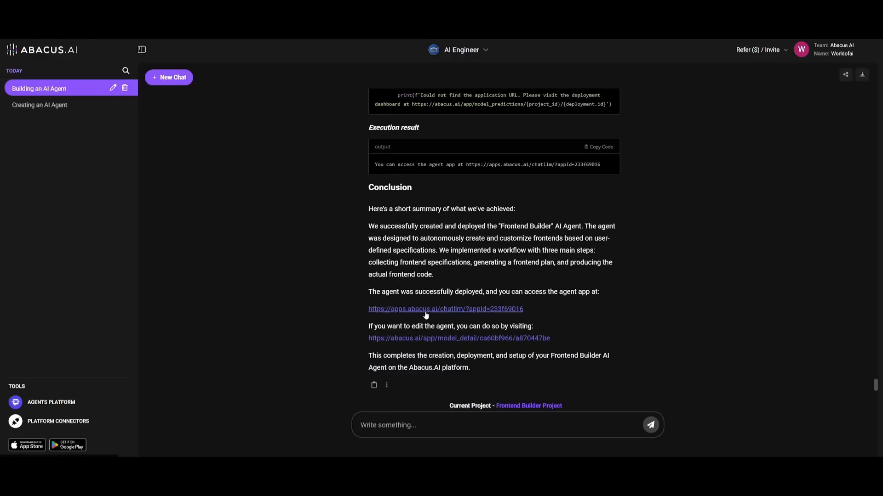
Launch the deployed Frontend Builder app and generate a frontend plan for a finance web app
{"action": "left_click", "coordinate": [446, 309]}
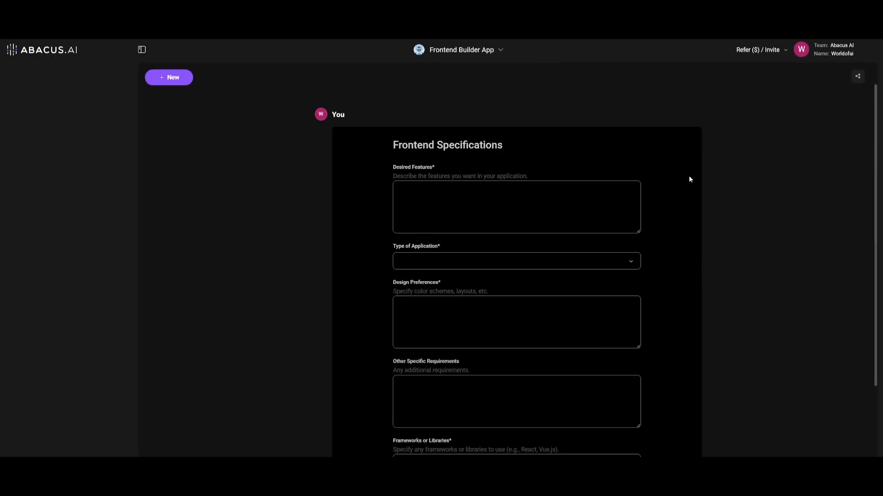
{"action": "mouse_move", "coordinate": [476, 98]}
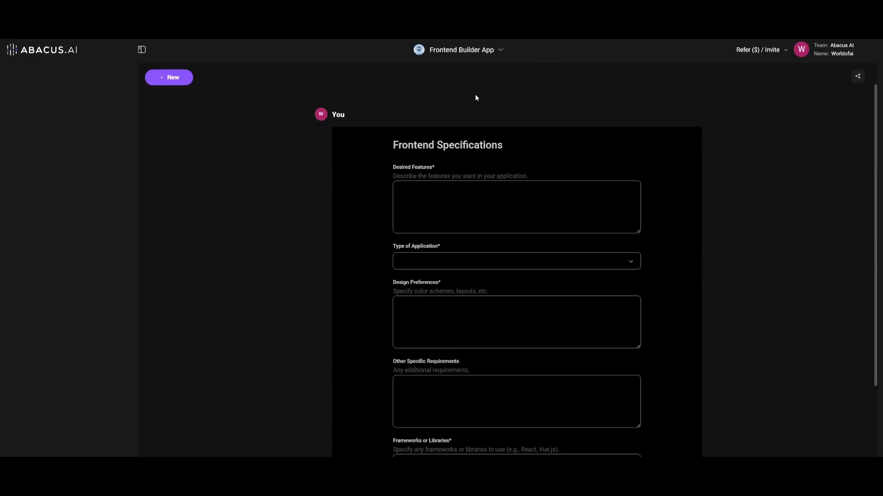
{"action": "scroll", "scroll_direction": "down", "scroll_amount": 3}
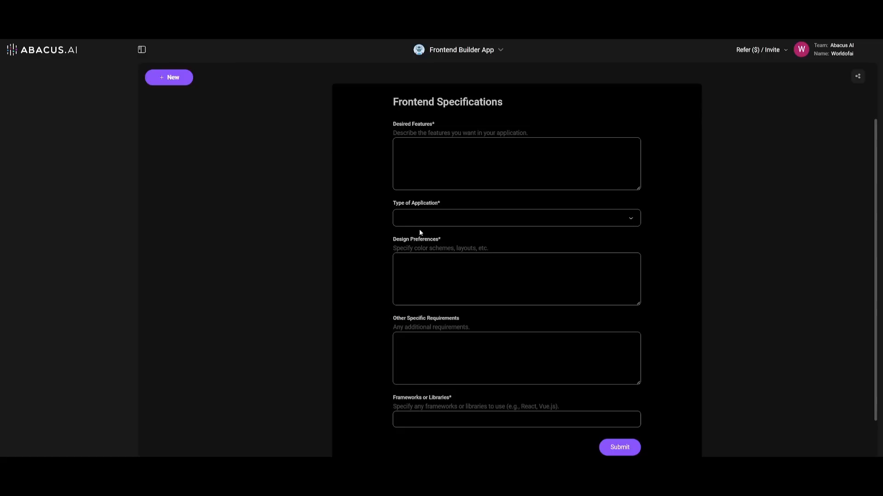
{"action": "left_click", "coordinate": [517, 218]}
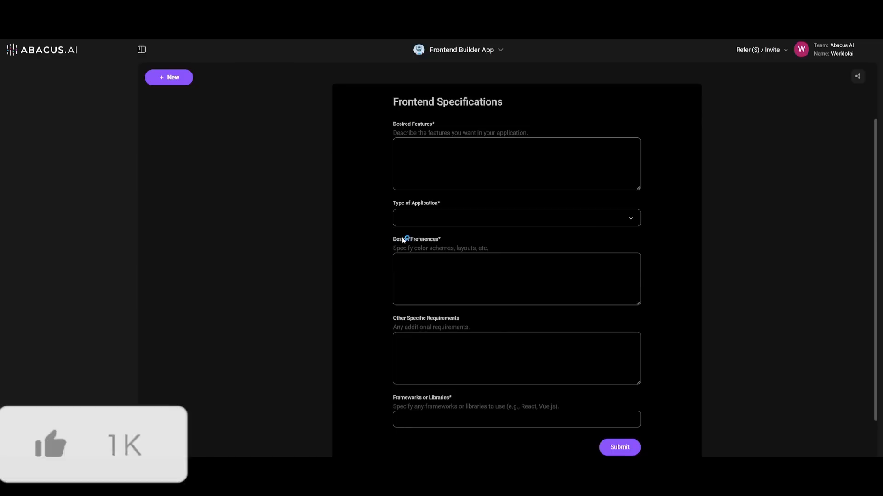
{"action": "scroll", "scroll_direction": "down", "scroll_amount": 3}
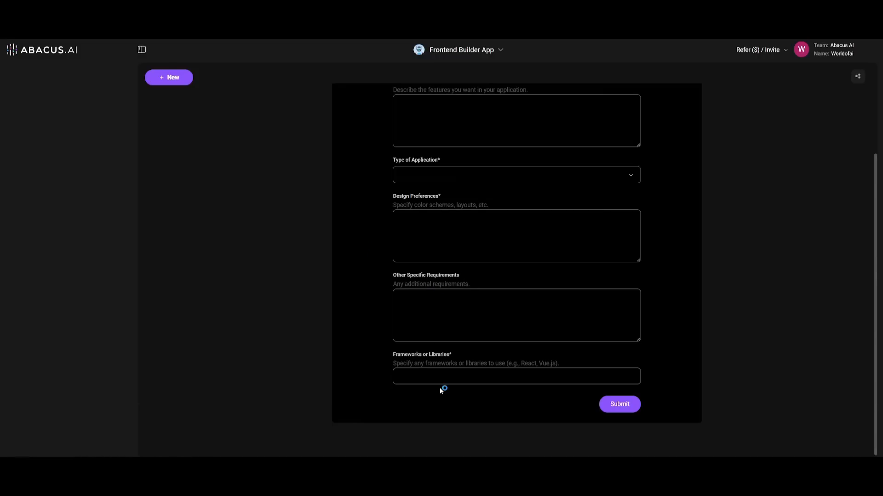
{"action": "left_click", "coordinate": [620, 405]}
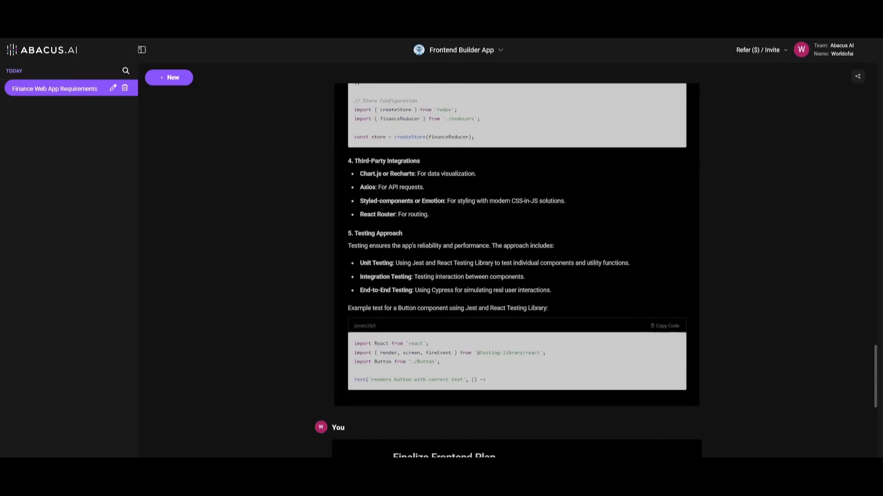
Review the generated frontend_code.zip attachment and its setup instructions
{"action": "scroll", "scroll_direction": "up", "scroll_amount": 3}
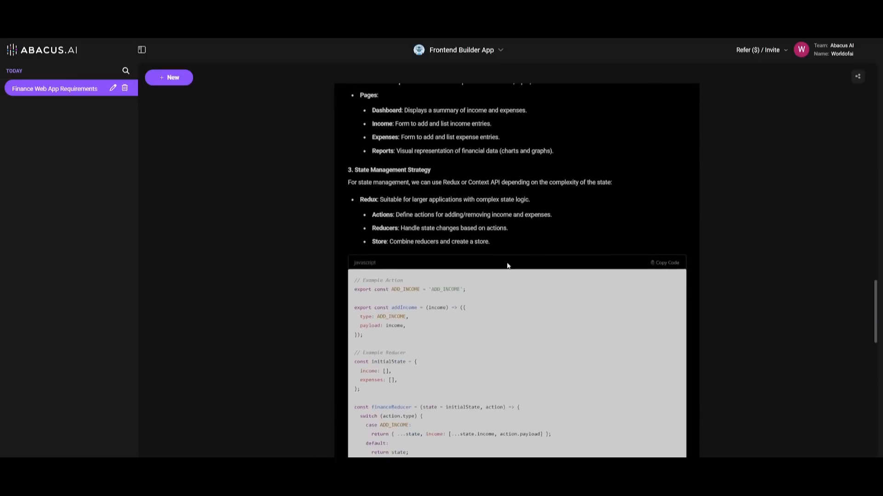
{"action": "scroll", "scroll_direction": "down", "scroll_amount": 3}
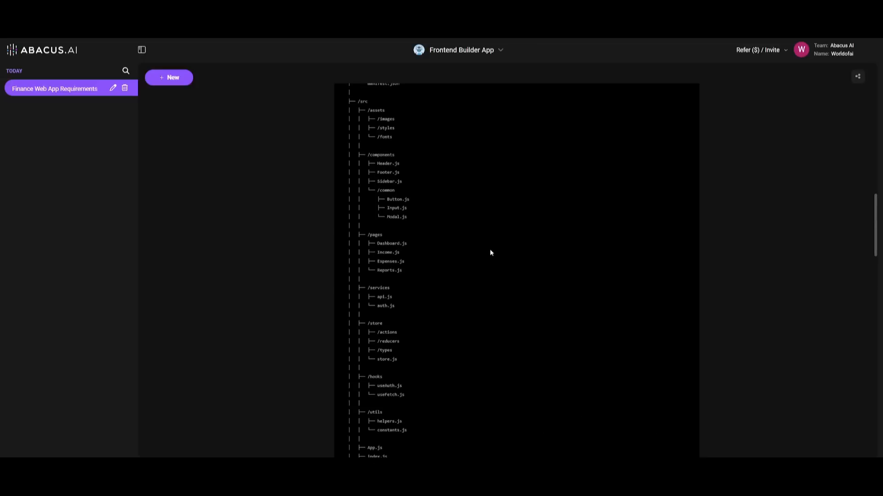
{"action": "scroll", "scroll_direction": "up", "scroll_amount": 3}
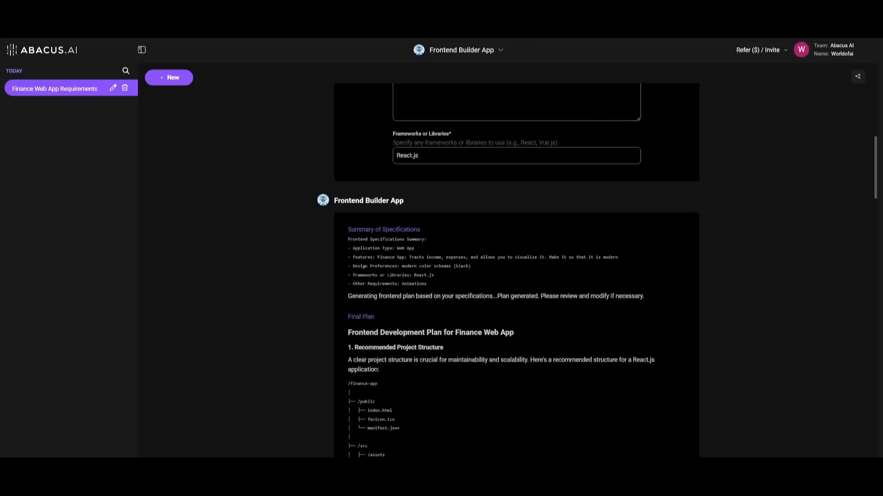
{"action": "scroll", "scroll_direction": "down", "scroll_amount": 3}
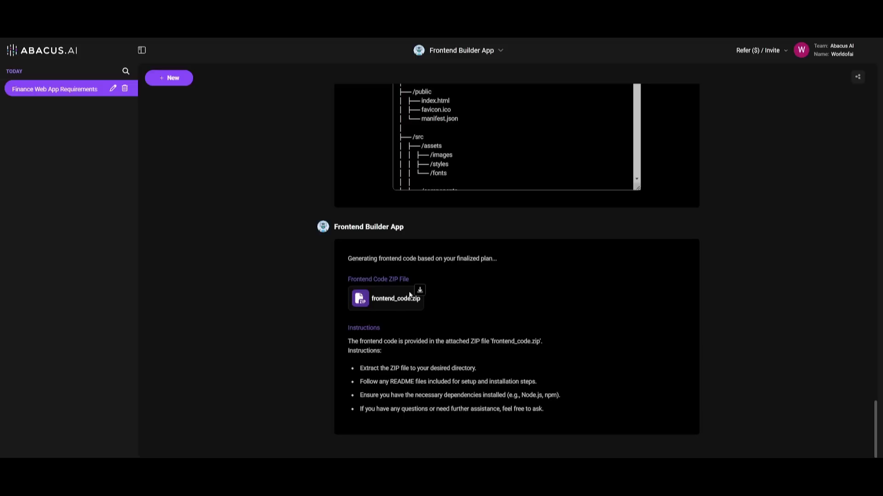
{"action": "mouse_move", "coordinate": [432, 305]}
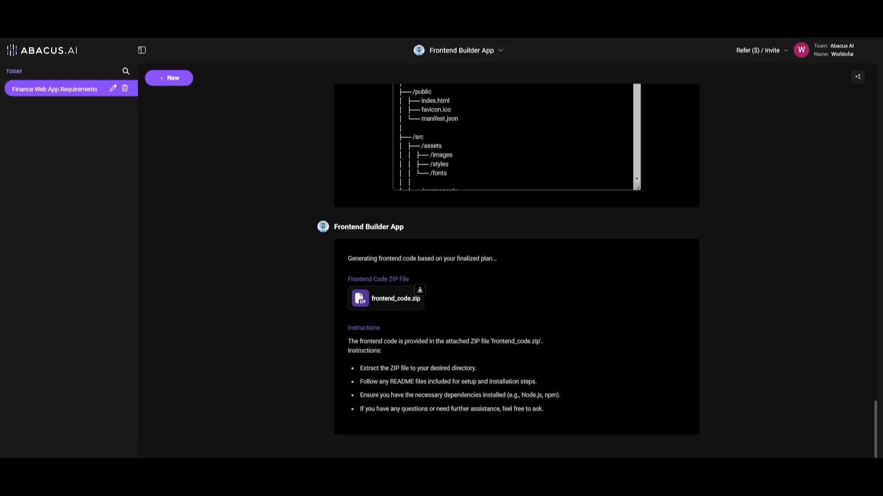
{"action": "mouse_move", "coordinate": [417, 331]}
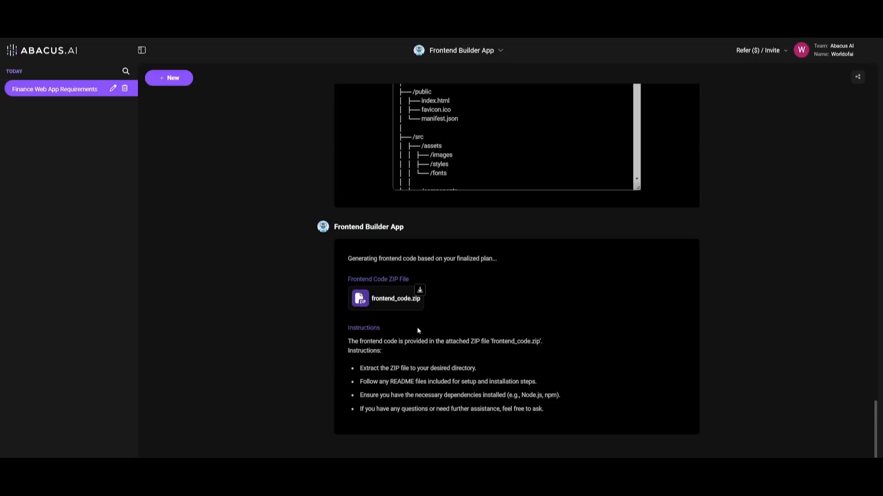
{"action": "mouse_move", "coordinate": [417, 289]}
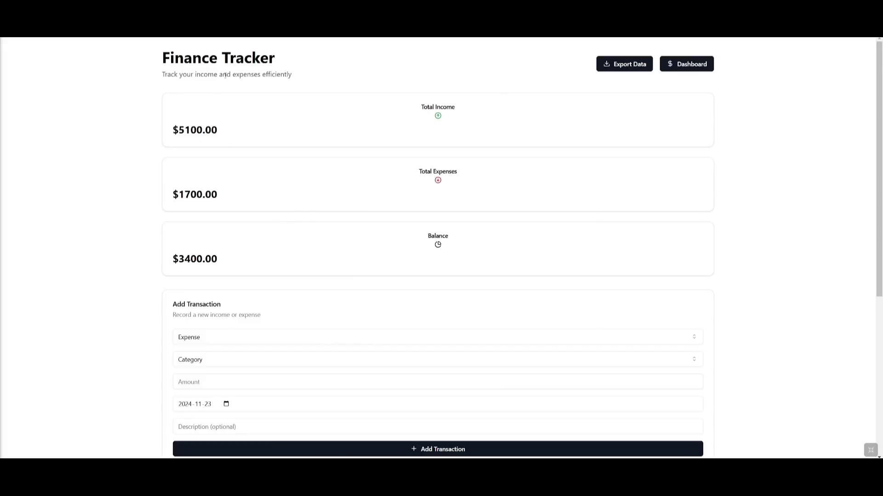
{"action": "mouse_move", "coordinate": [269, 69]}
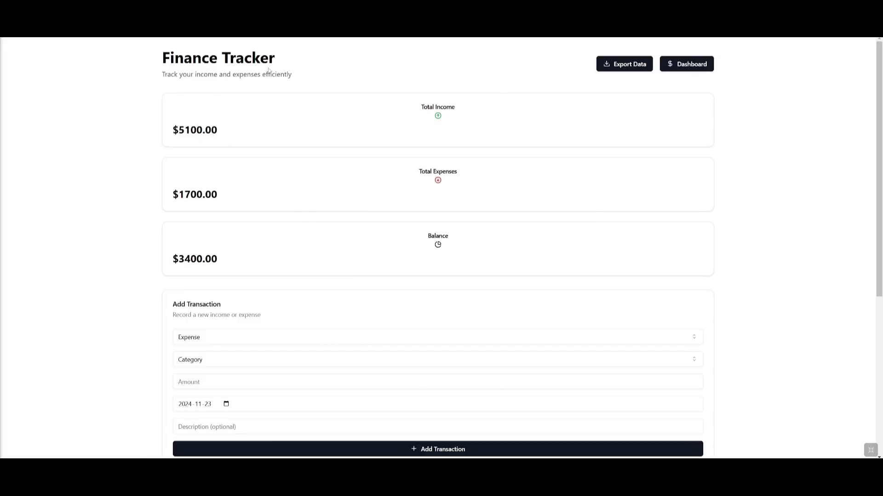
{"action": "mouse_move", "coordinate": [431, 116]}
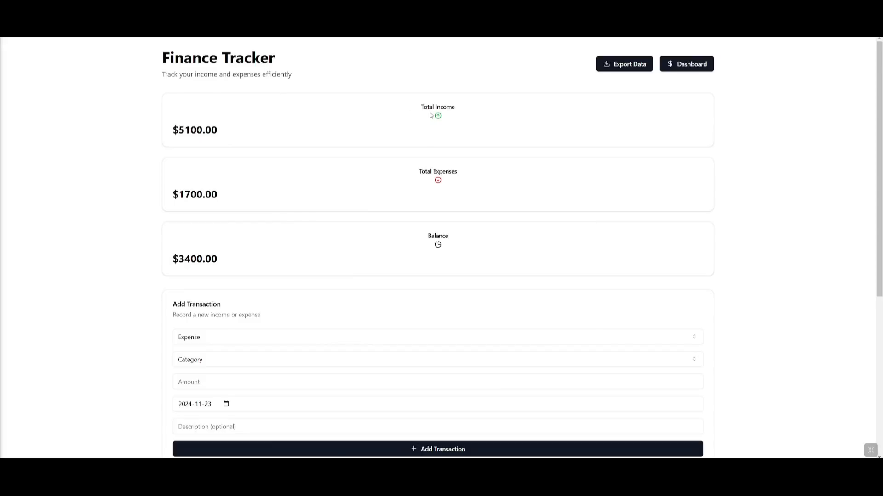
{"action": "mouse_move", "coordinate": [433, 193]}
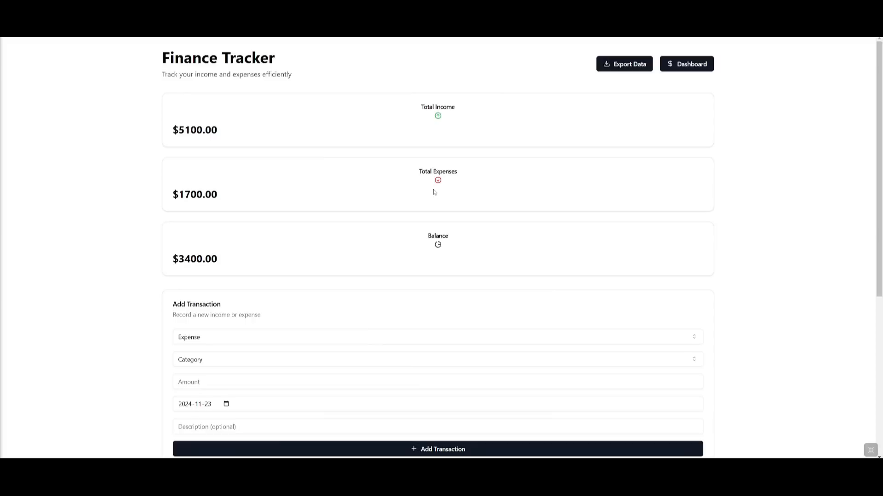
Add a $5000 income transaction in the Other category
{"action": "scroll", "scroll_direction": "down", "scroll_amount": 3}
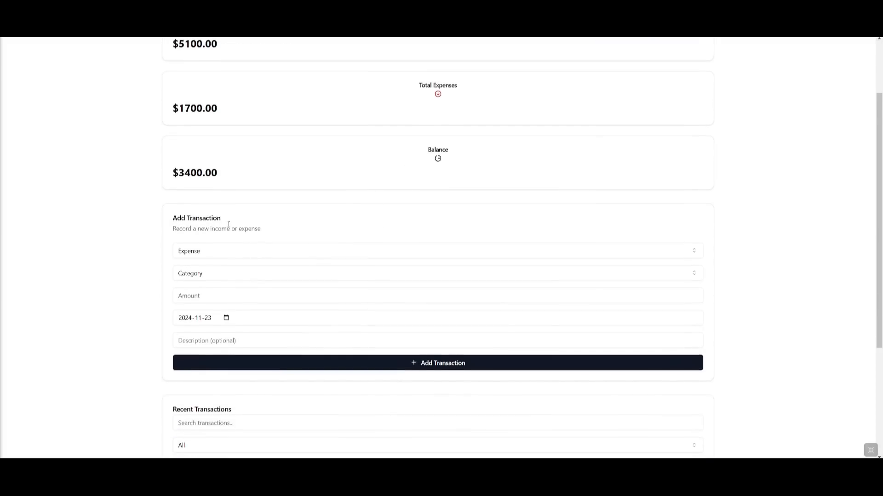
{"action": "left_click", "coordinate": [438, 236]}
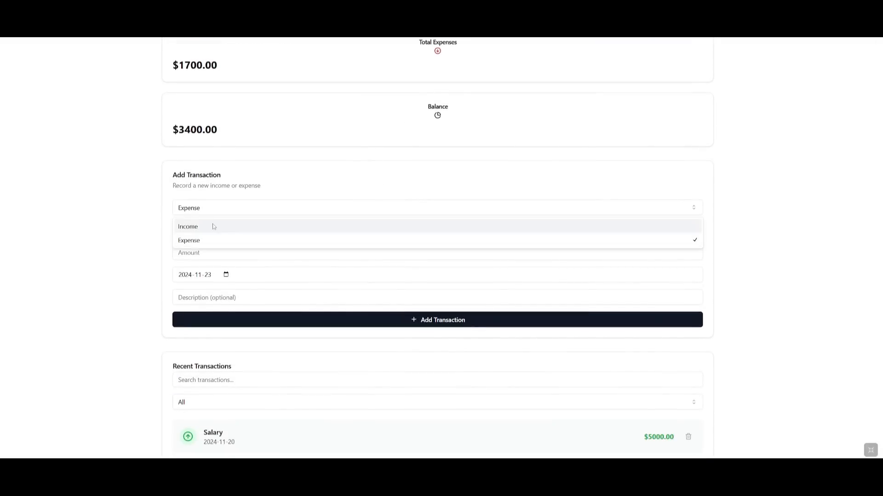
{"action": "left_click", "coordinate": [187, 226]}
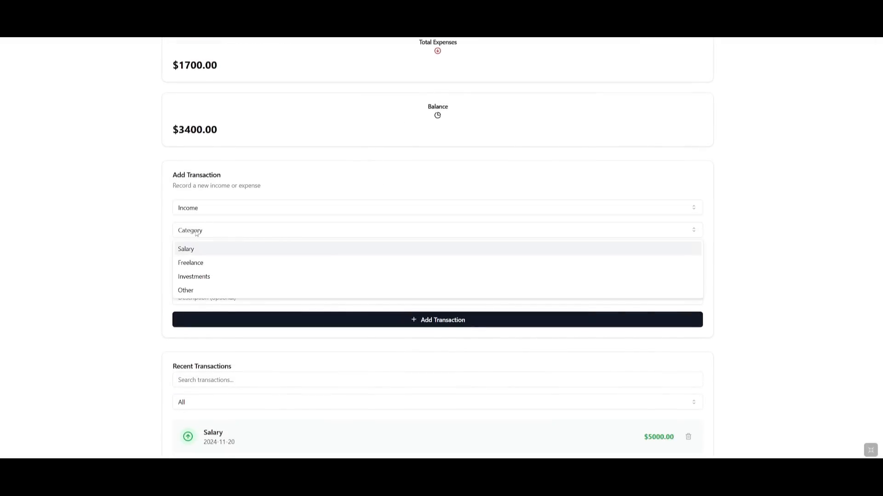
{"action": "mouse_move", "coordinate": [184, 256]}
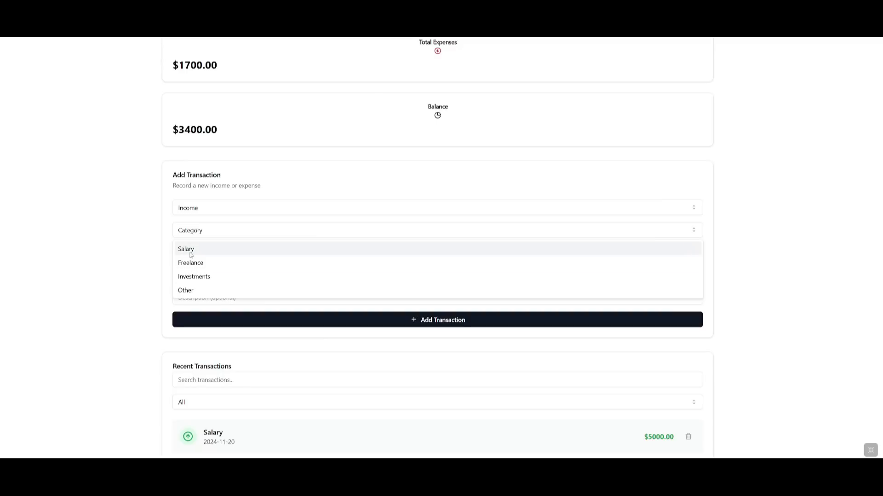
{"action": "mouse_move", "coordinate": [192, 274]}
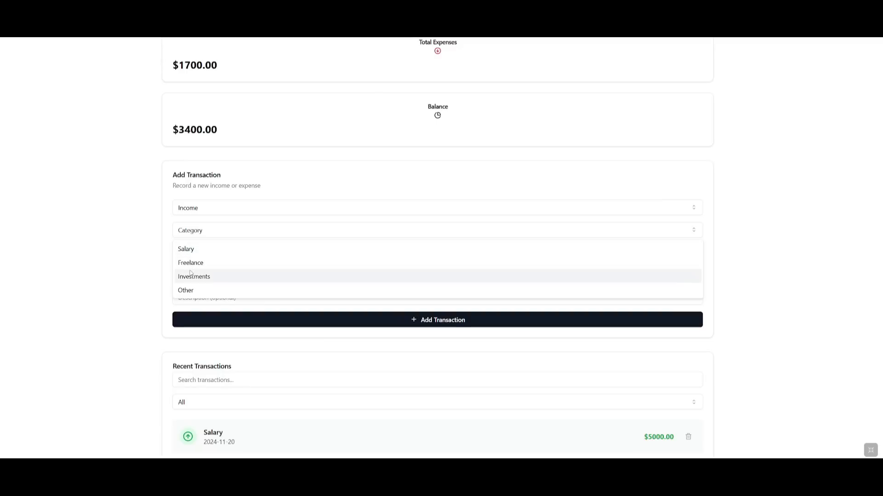
{"action": "left_click", "coordinate": [185, 291]}
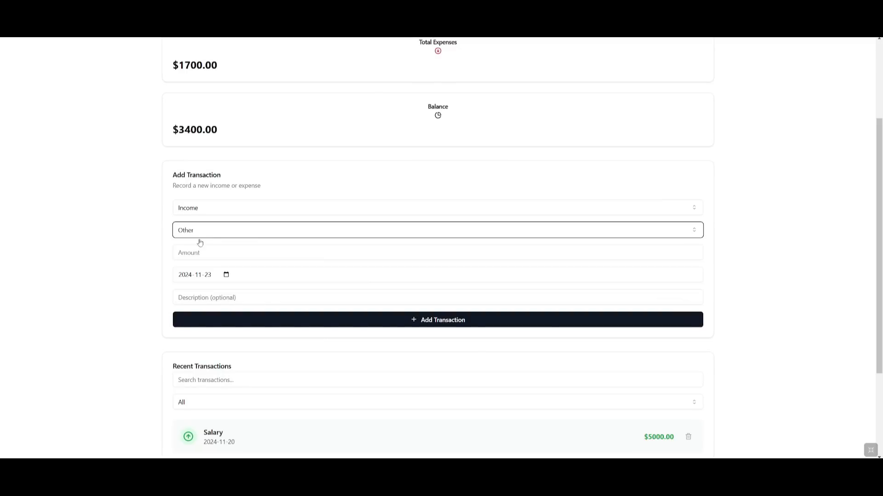
{"action": "left_click", "coordinate": [438, 248]}
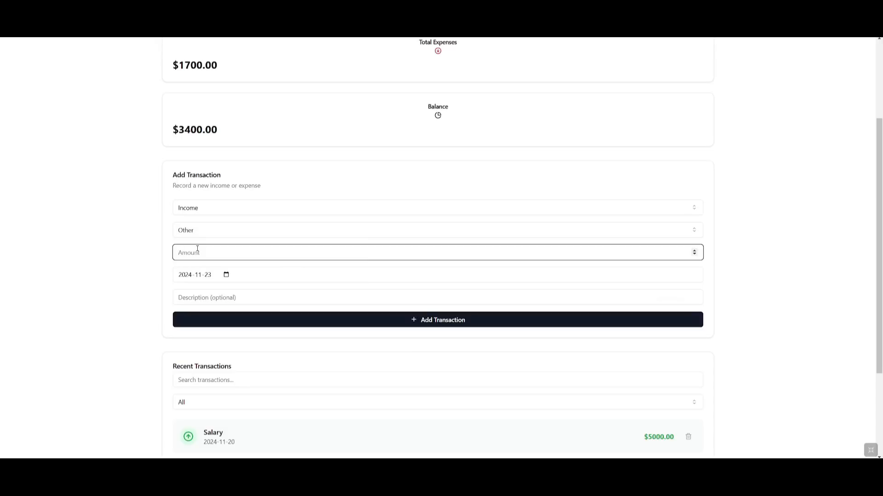
{"action": "type", "text": "5000"}
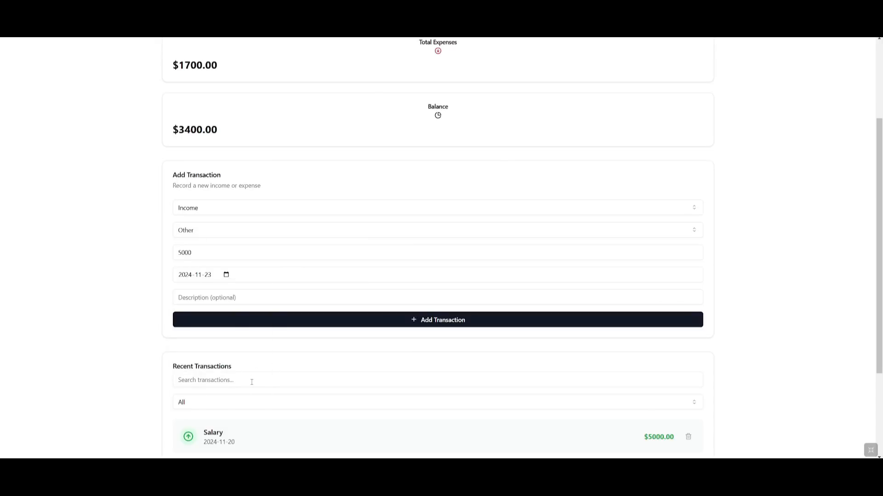
{"action": "left_click", "coordinate": [438, 320]}
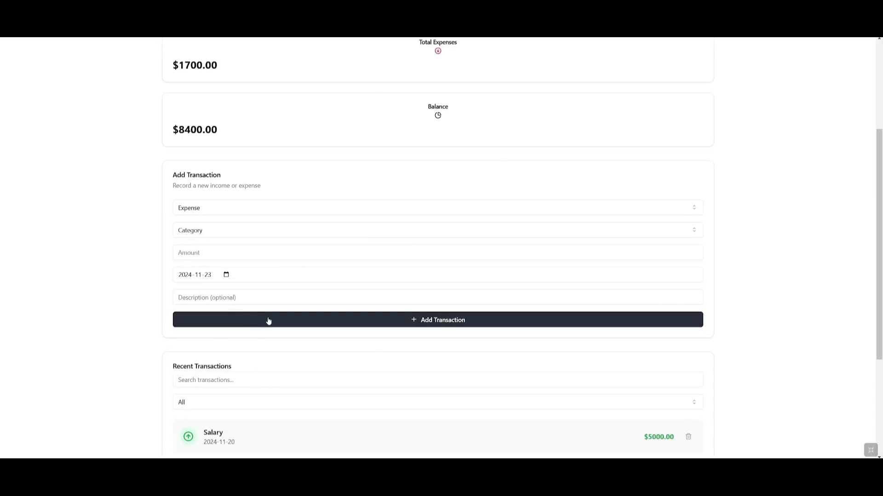
Delete the income entries from Recent Transactions, leaving a -$1700.00 balance
{"action": "scroll", "scroll_direction": "down", "scroll_amount": 3}
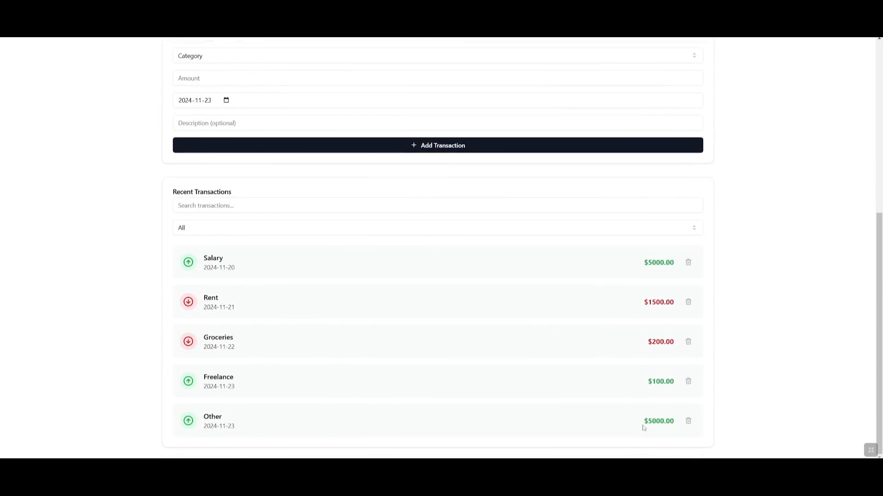
{"action": "mouse_move", "coordinate": [618, 381]}
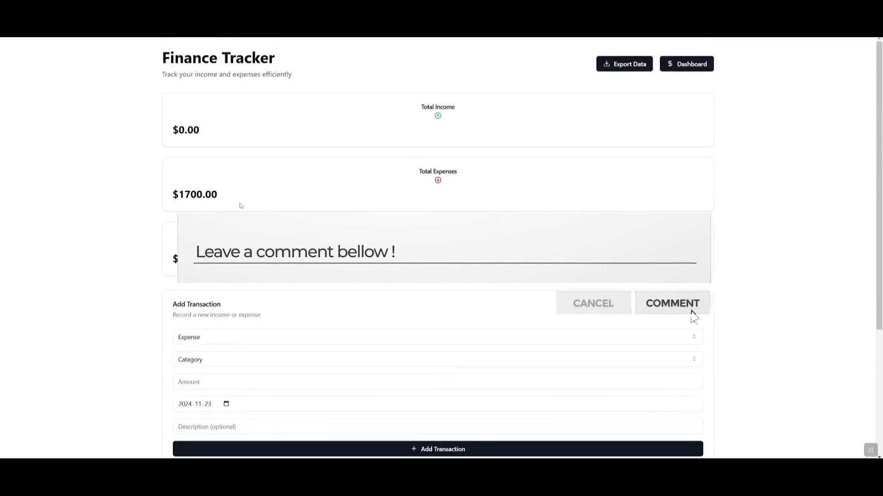
{"action": "left_click", "coordinate": [672, 303]}
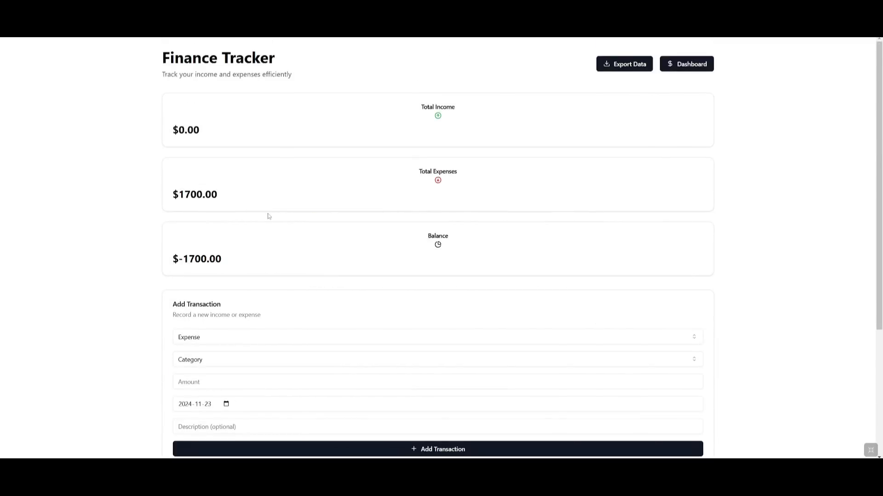
{"action": "mouse_move", "coordinate": [263, 206]}
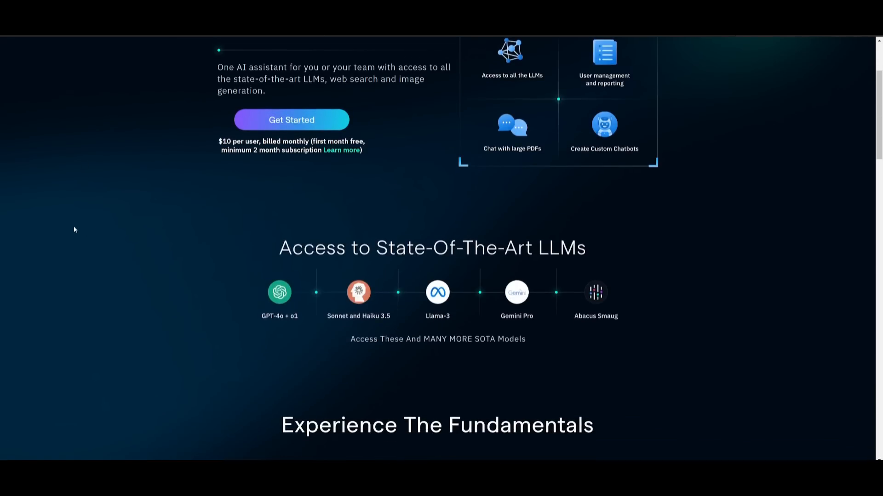
Scroll the ChatLLM landing page to the supported state-of-the-art LLMs section
{"action": "scroll", "scroll_direction": "down", "scroll_amount": 3}
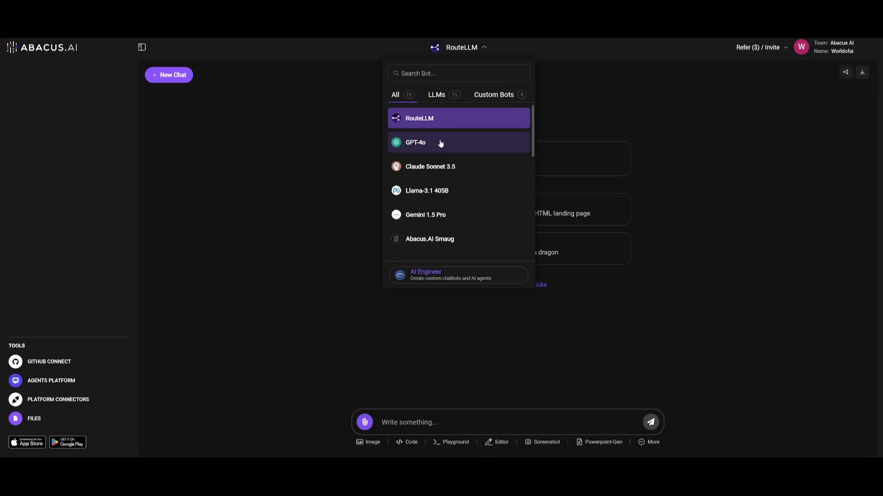
Move down the landing page into ChatLLM and select o1 Mini for the new chat
{"action": "scroll", "scroll_direction": "down", "scroll_amount": 3}
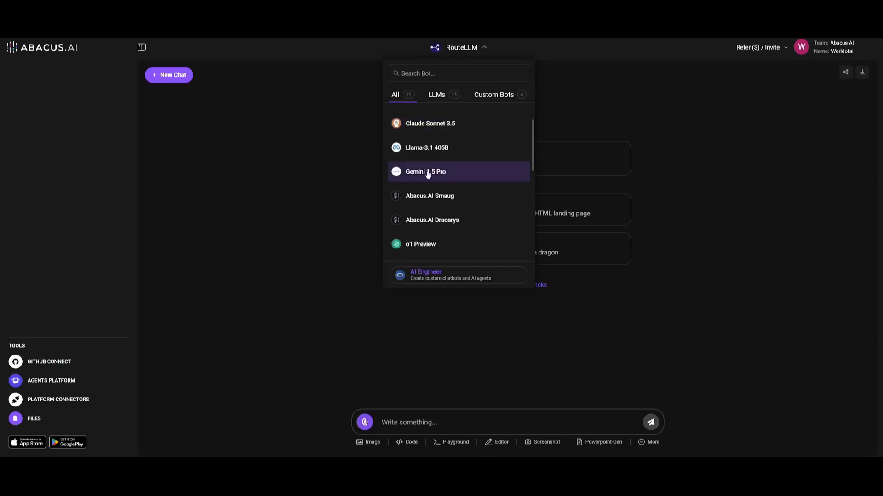
{"action": "scroll", "scroll_direction": "down", "scroll_amount": 3}
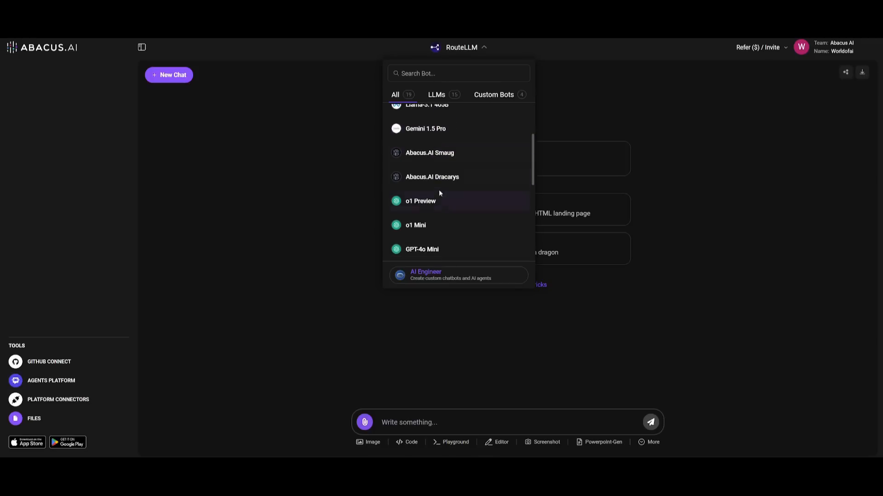
{"action": "scroll", "scroll_direction": "down", "scroll_amount": 3}
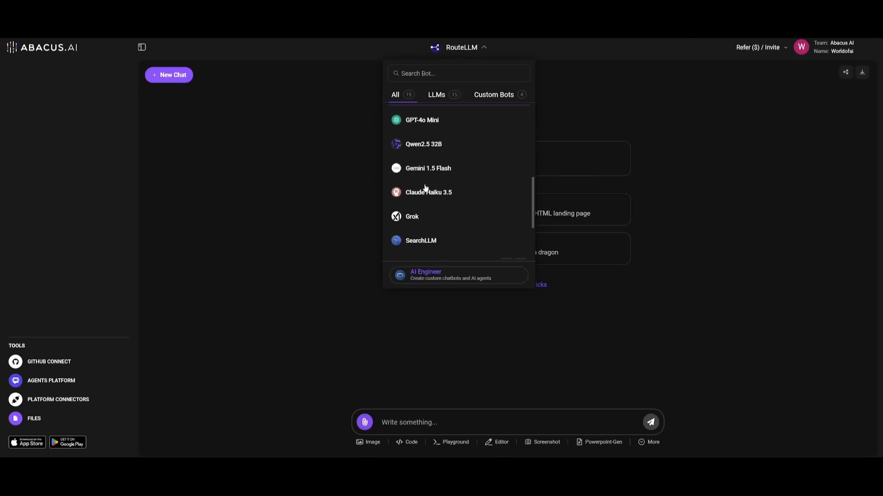
{"action": "scroll", "scroll_direction": "down", "scroll_amount": 3}
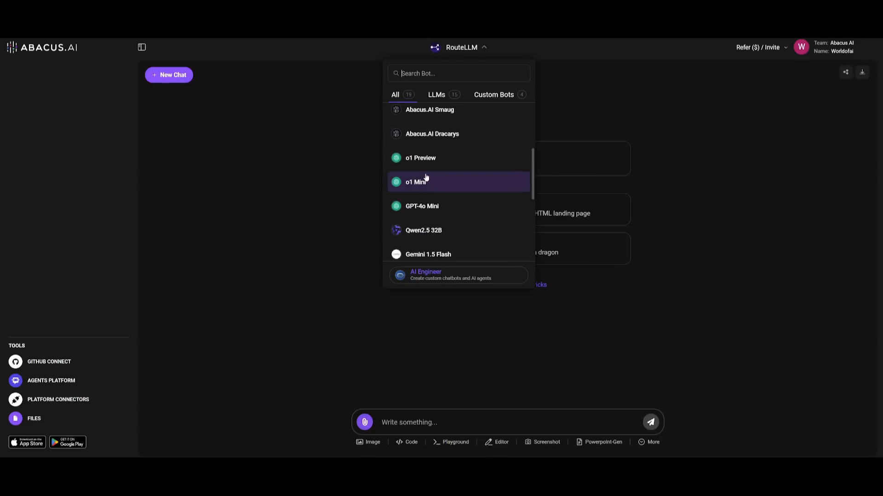
{"action": "mouse_move", "coordinate": [425, 164]}
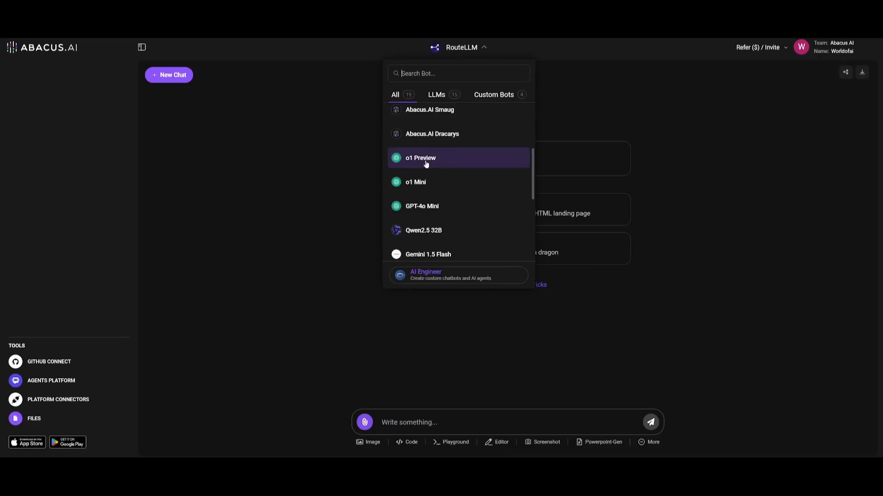
{"action": "mouse_move", "coordinate": [422, 180]}
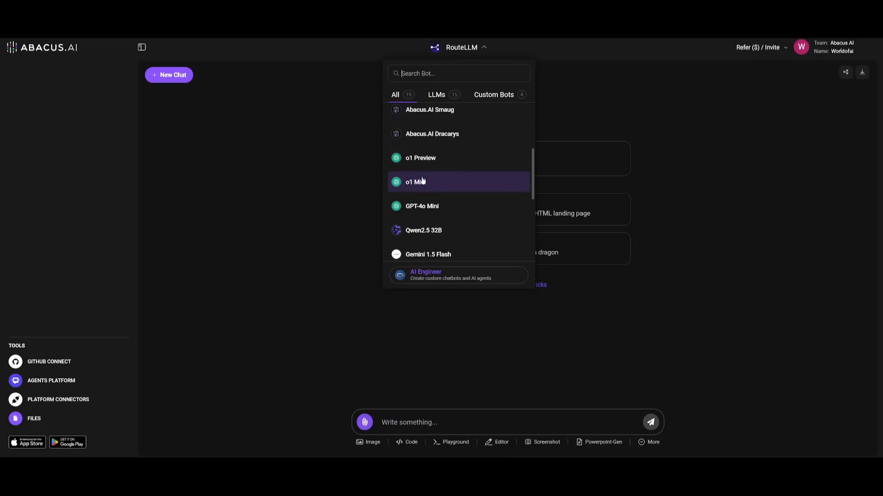
{"action": "left_click", "coordinate": [416, 182]}
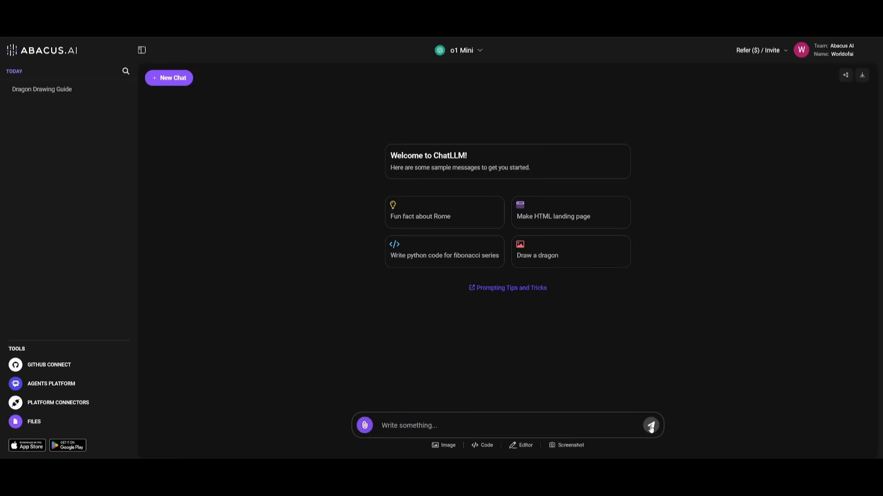
Ask o1 Mini for Tesla's current stock price with analysis, then begin a fresh chat
{"action": "left_click", "coordinate": [651, 426]}
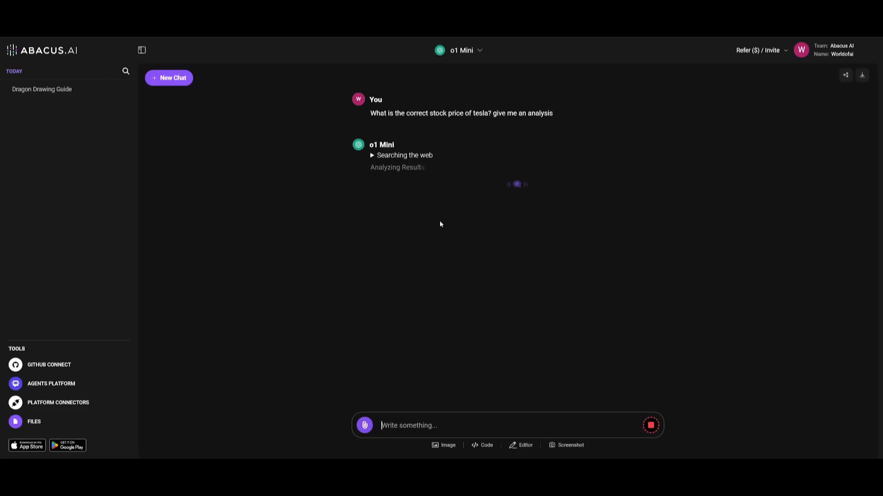
{"action": "mouse_move", "coordinate": [446, 204]}
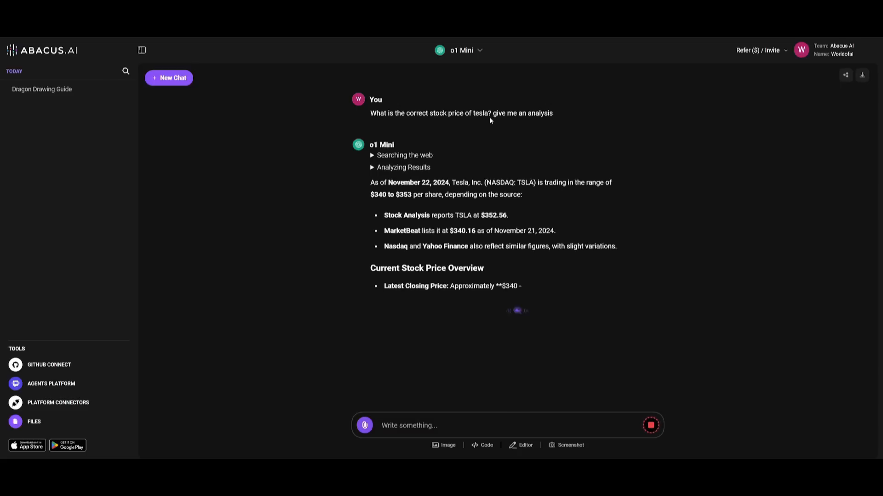
{"action": "scroll", "scroll_direction": "down", "scroll_amount": 3}
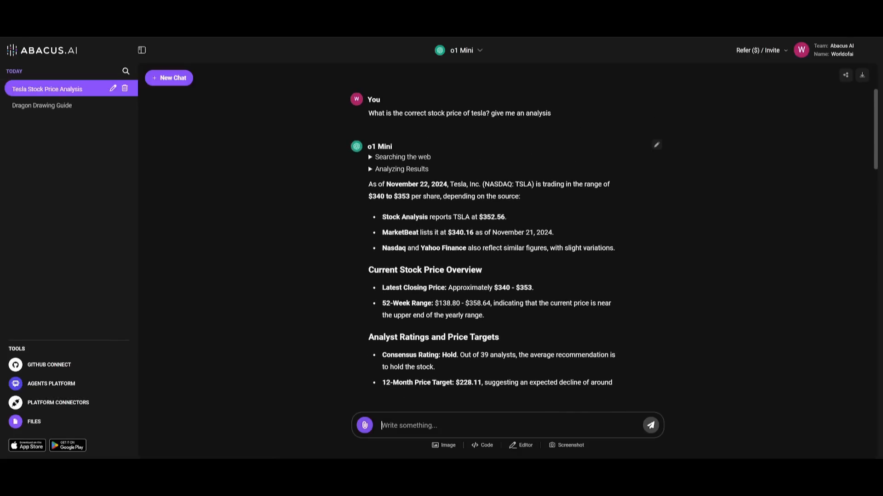
{"action": "left_click", "coordinate": [169, 77]}
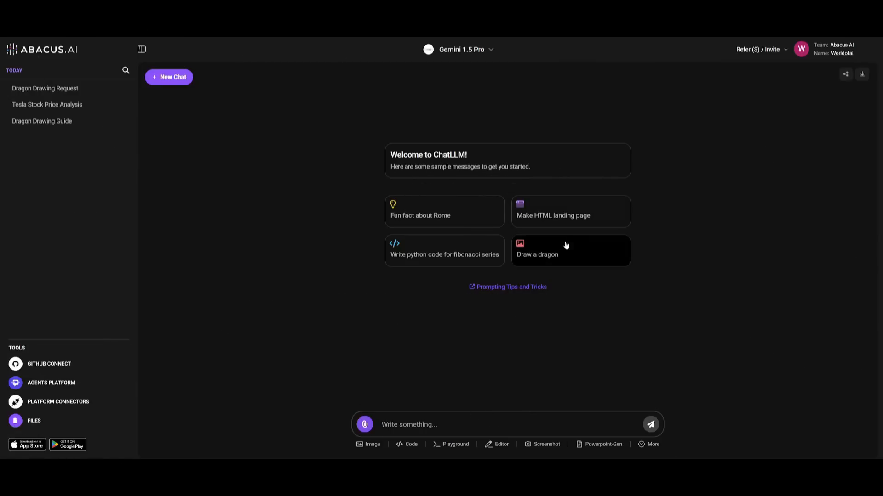
Generate a dragon image from the sample prompt using FLUX 1.1 [pro] Ultra, then start a new chat
{"action": "left_click", "coordinate": [565, 251]}
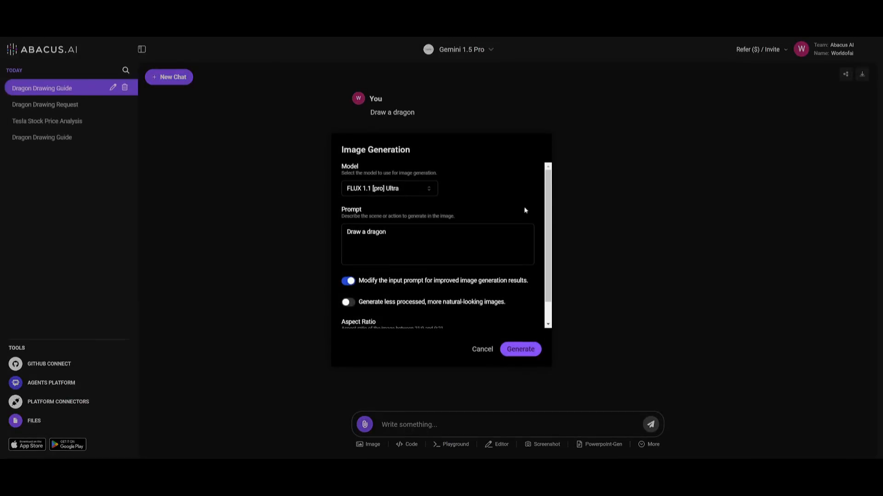
{"action": "mouse_move", "coordinate": [465, 183]}
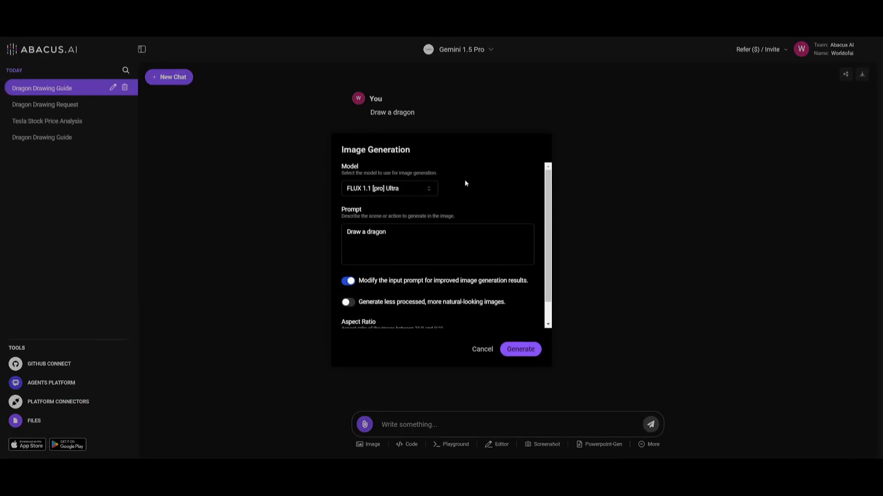
{"action": "left_click", "coordinate": [389, 189]}
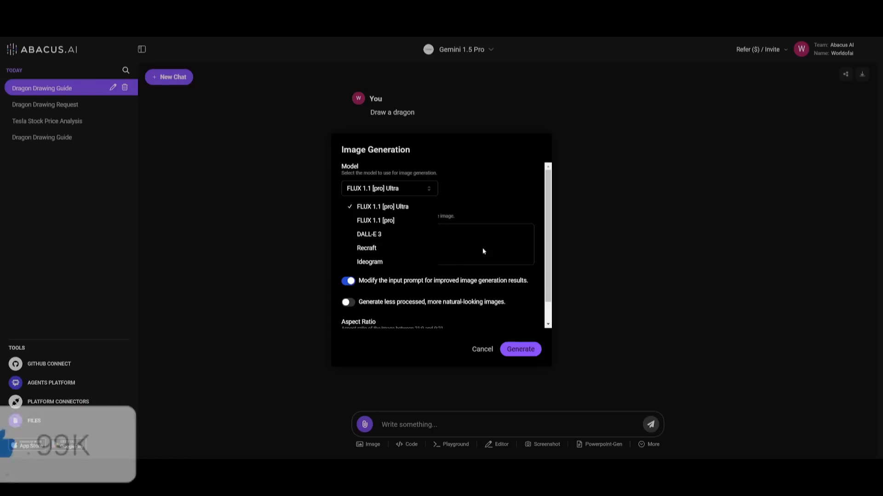
{"action": "left_click", "coordinate": [520, 350]}
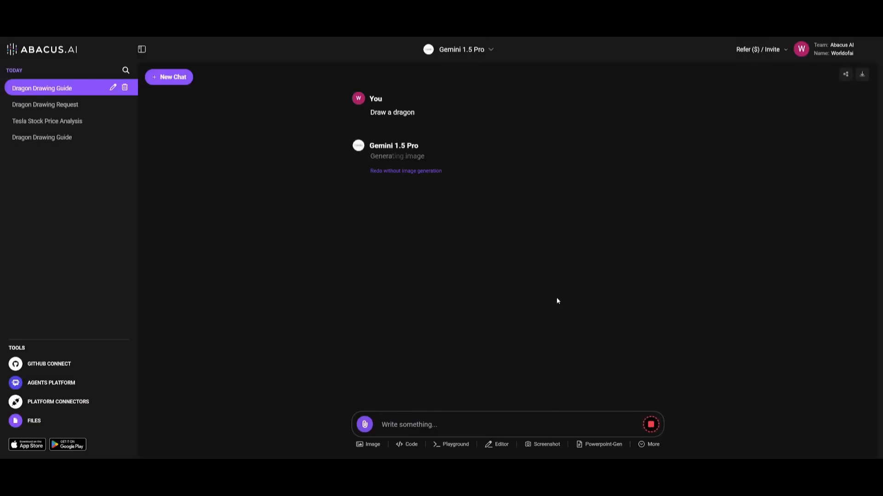
{"action": "mouse_move", "coordinate": [543, 250]}
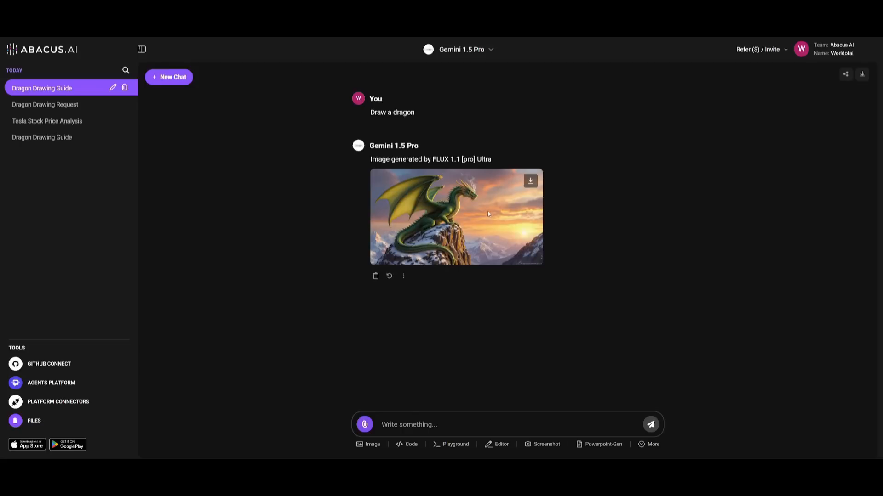
{"action": "mouse_move", "coordinate": [482, 207]}
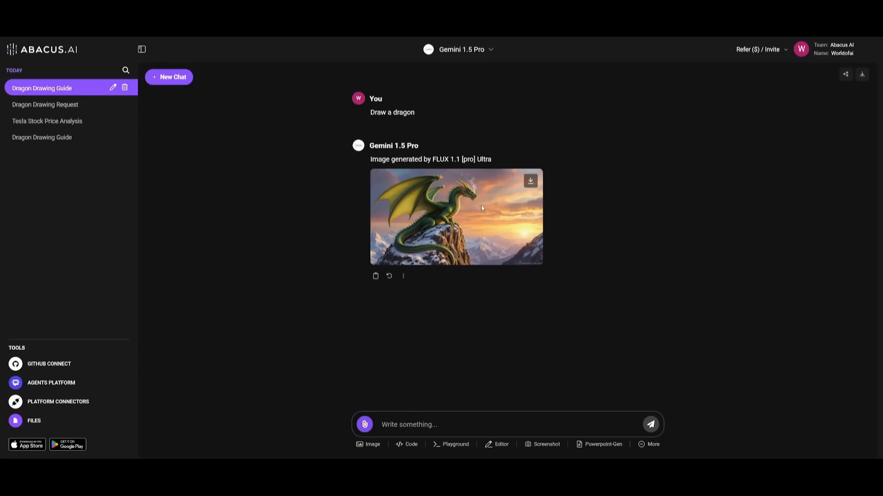
{"action": "mouse_move", "coordinate": [464, 207]}
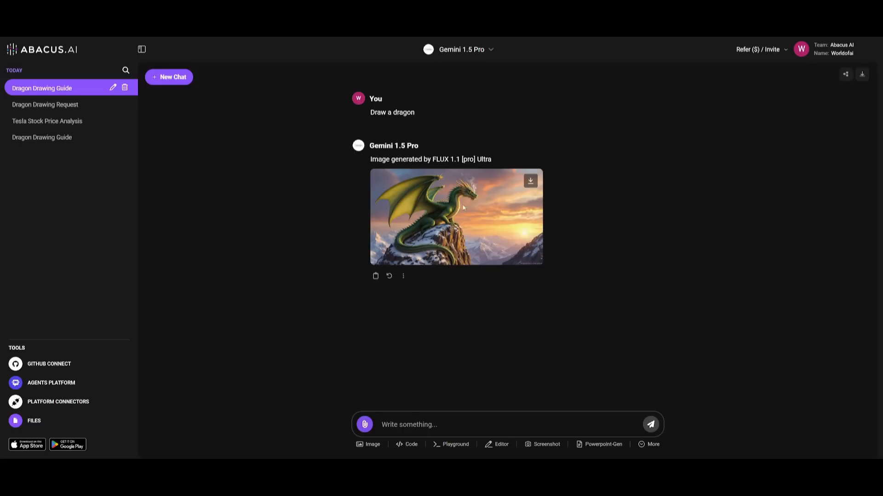
{"action": "left_click", "coordinate": [169, 76]}
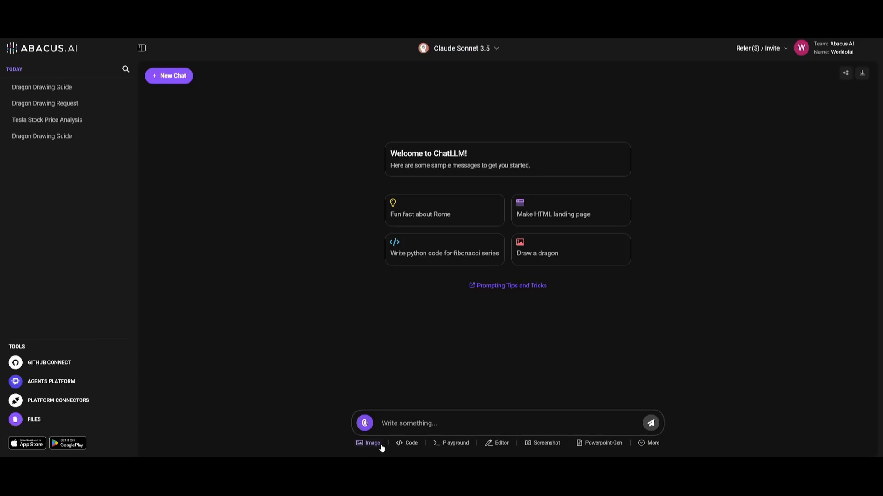
{"action": "mouse_move", "coordinate": [498, 458]}
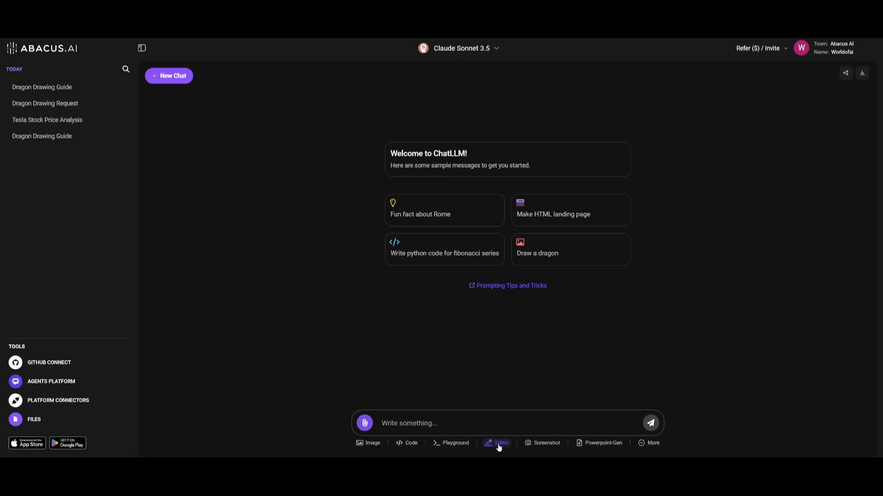
Request 'Generate a Powerpoint about ai' from Claude Sonnet 3.5 via Powerpoint-Gen
{"action": "left_click", "coordinate": [501, 443]}
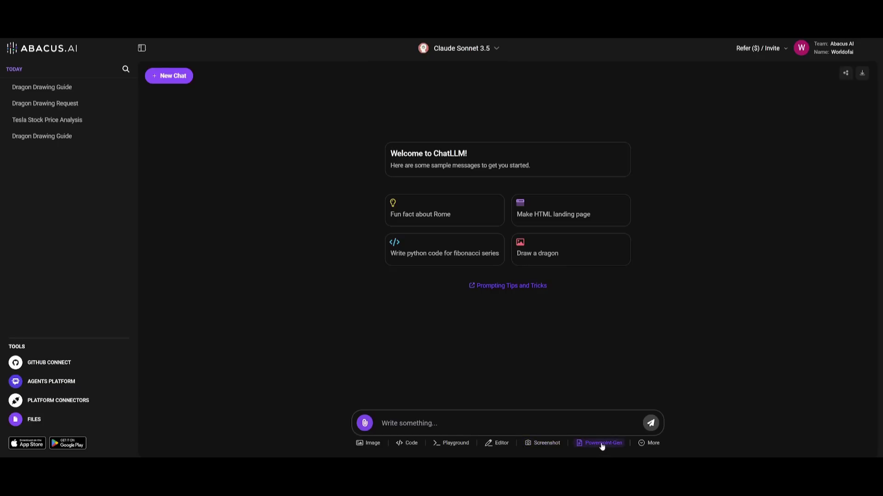
{"action": "left_click", "coordinate": [603, 443]}
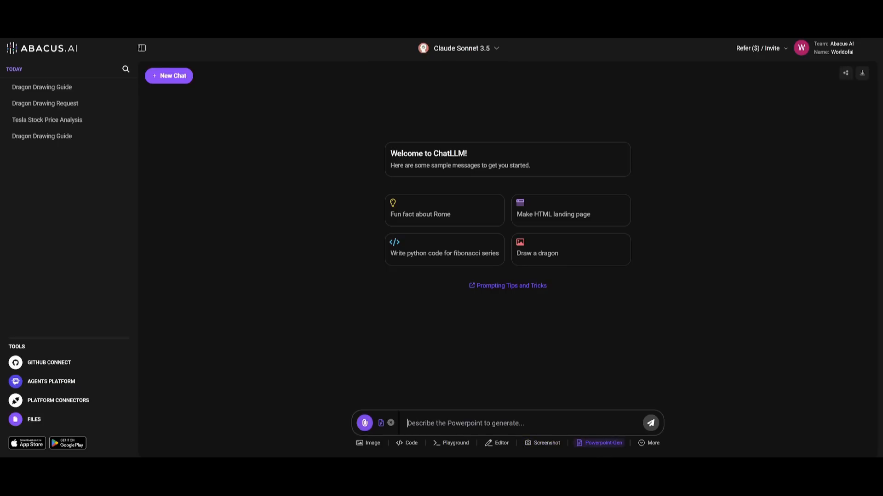
{"action": "left_click", "coordinate": [603, 443]}
{"action": "type", "text": "Generate a Powerpoint about ai"}
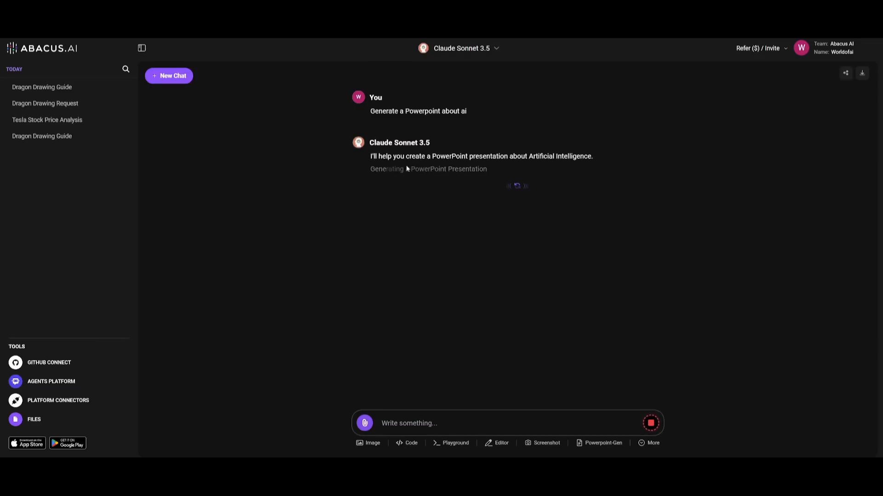
{"action": "mouse_move", "coordinate": [557, 191]}
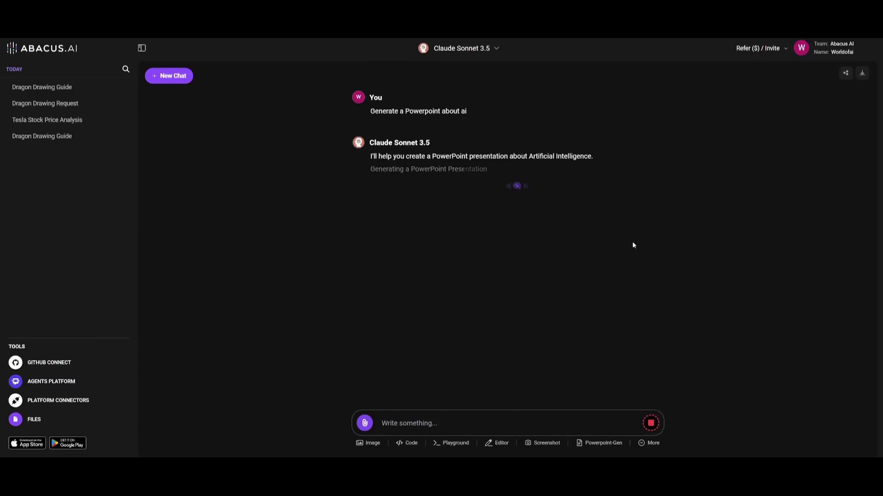
{"action": "mouse_move", "coordinate": [621, 237]}
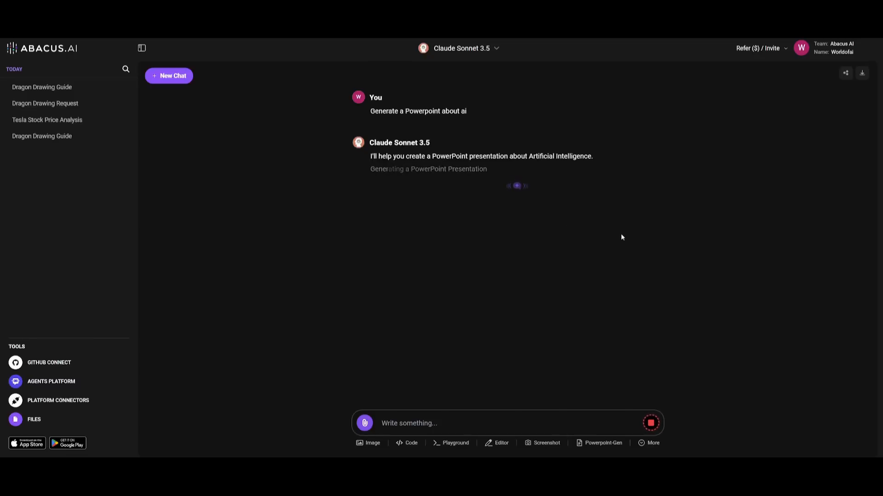
{"action": "mouse_move", "coordinate": [633, 219]}
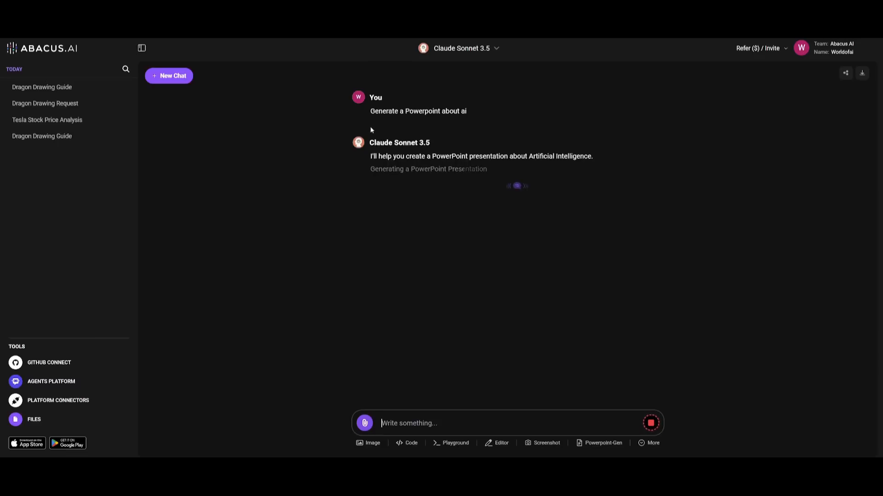
{"action": "mouse_move", "coordinate": [440, 173]}
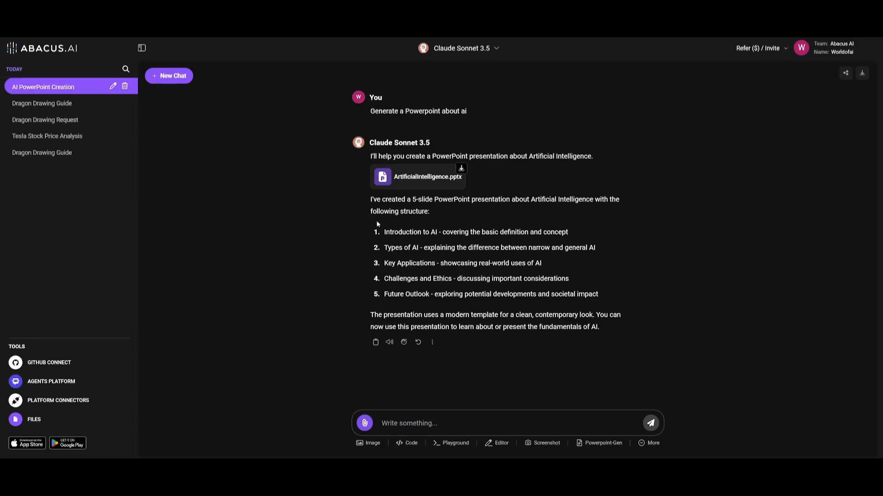
{"action": "mouse_move", "coordinate": [359, 228]}
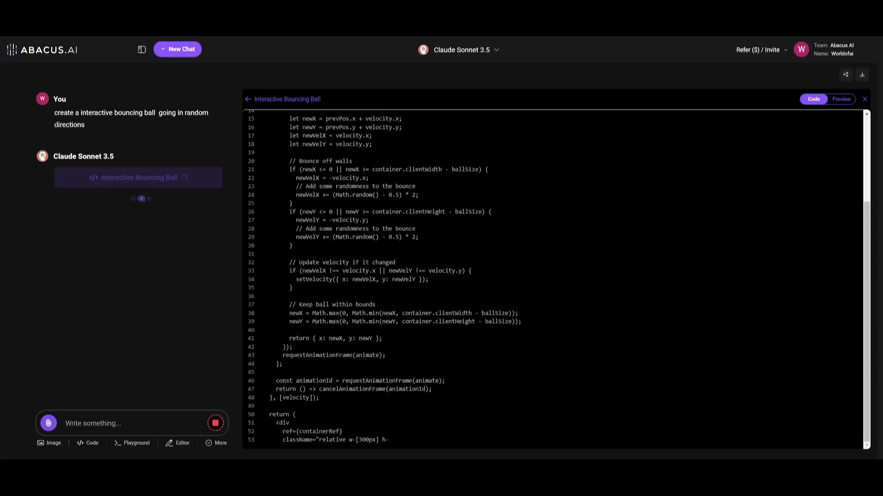
Scroll the Abacus.AI showcase page down to the Experience The Fundamentals section
{"action": "scroll", "scroll_direction": "down", "scroll_amount": 3}
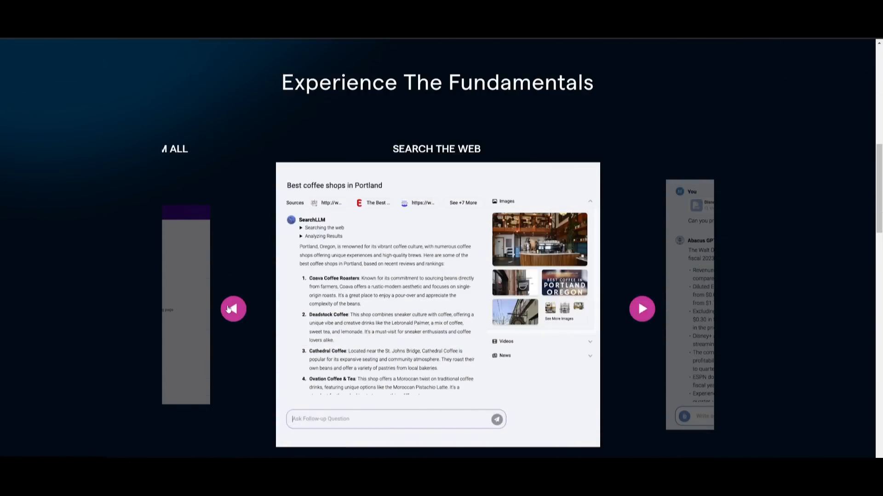
Page the Fundamentals carousel through docs chat, image, video, humanize and voice to the iOS/Android voice-mode slide
{"action": "left_click", "coordinate": [642, 308]}
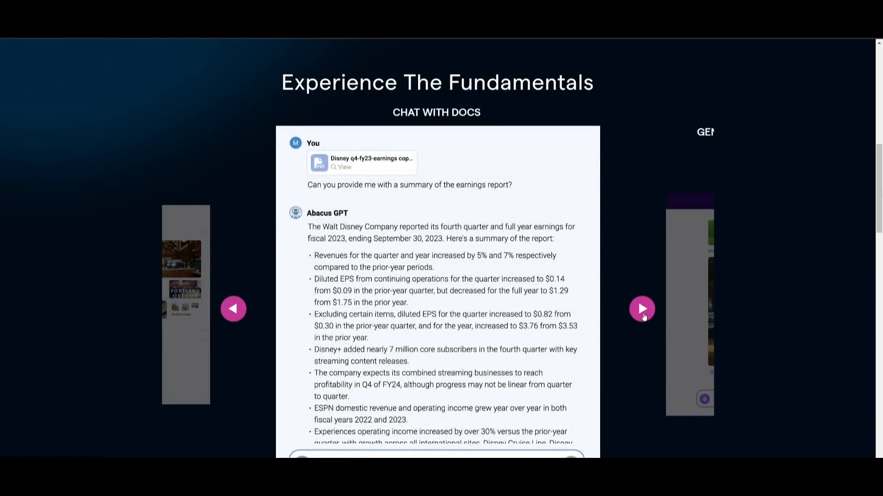
{"action": "left_click", "coordinate": [642, 309]}
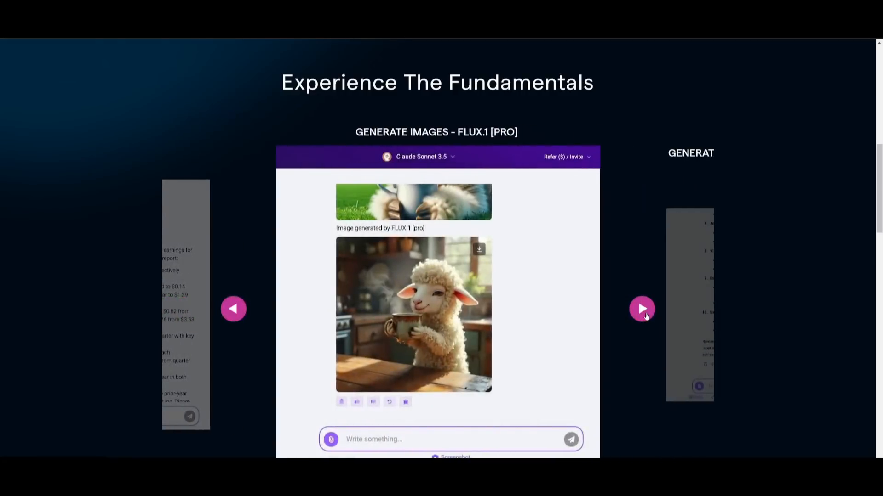
{"action": "left_click", "coordinate": [642, 308]}
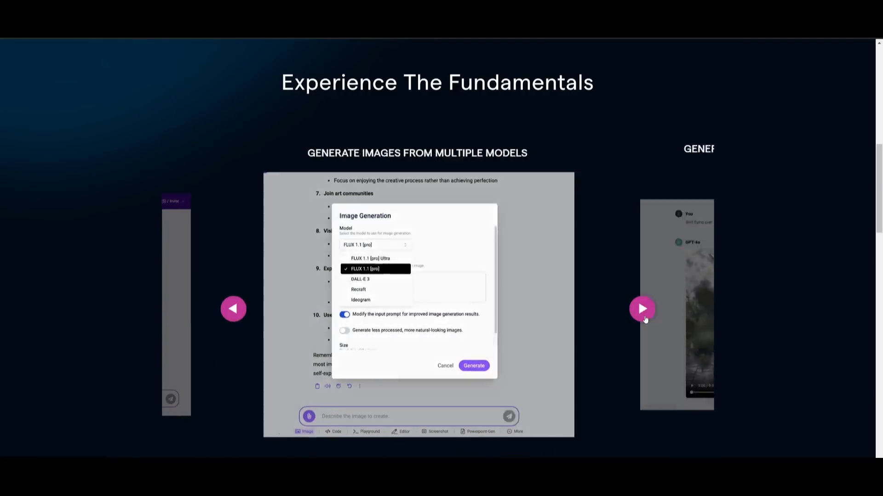
{"action": "left_click", "coordinate": [642, 309]}
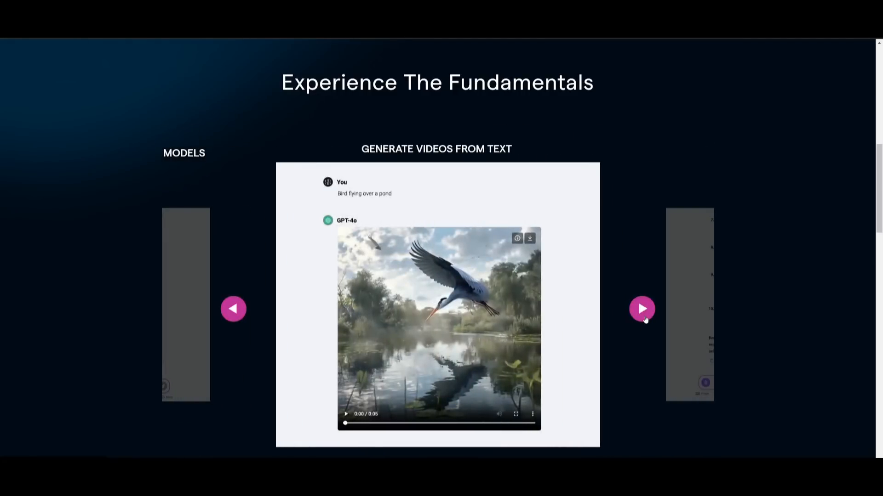
{"action": "left_click", "coordinate": [642, 308]}
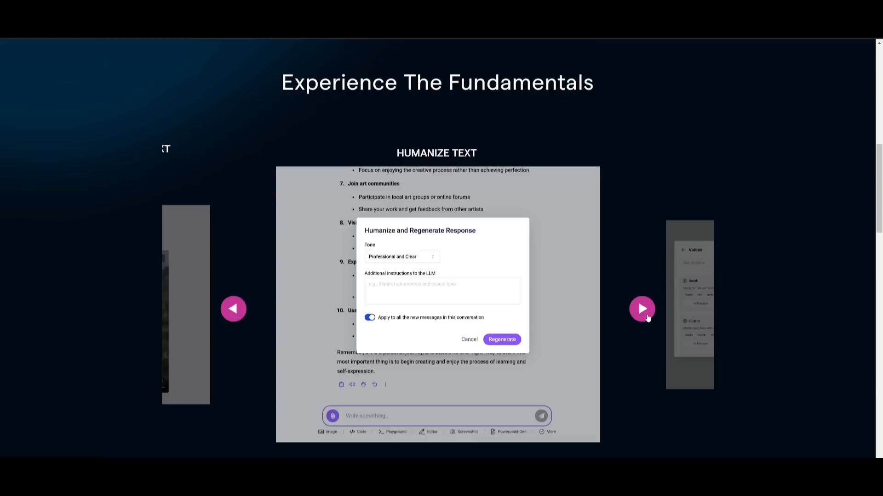
{"action": "left_click", "coordinate": [642, 309]}
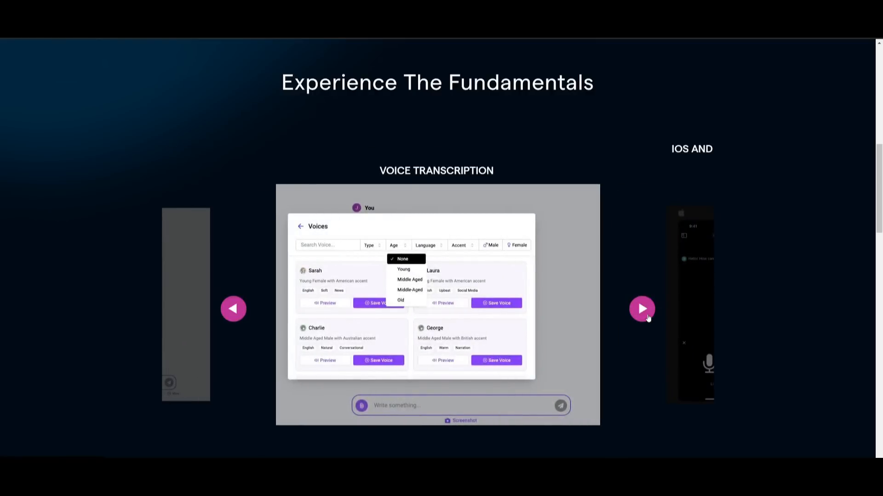
{"action": "left_click", "coordinate": [641, 309]}
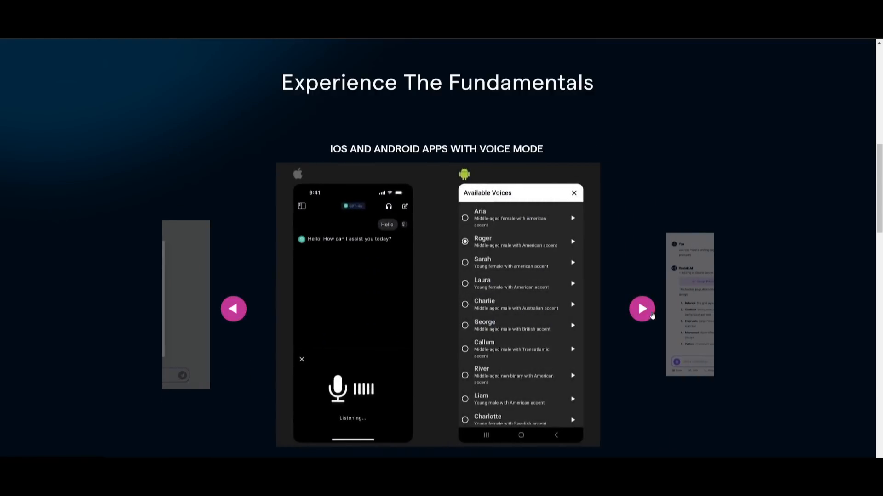
{"action": "mouse_move", "coordinate": [660, 307]}
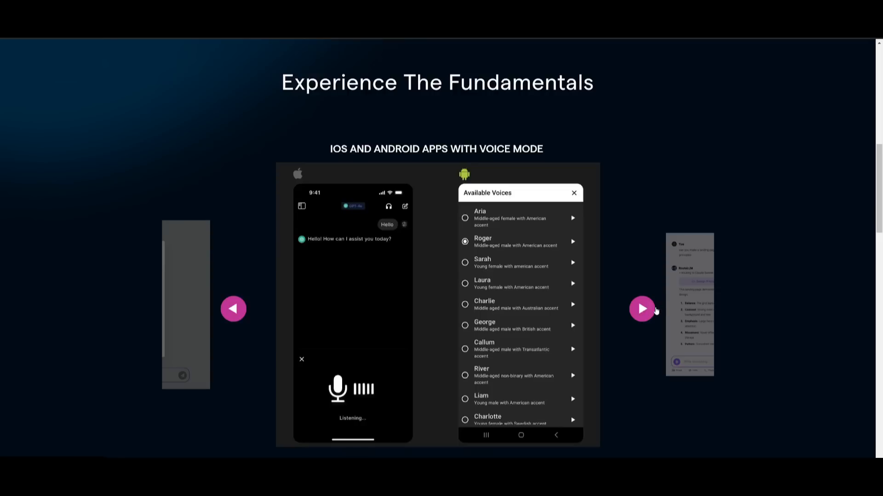
{"action": "mouse_move", "coordinate": [730, 225]}
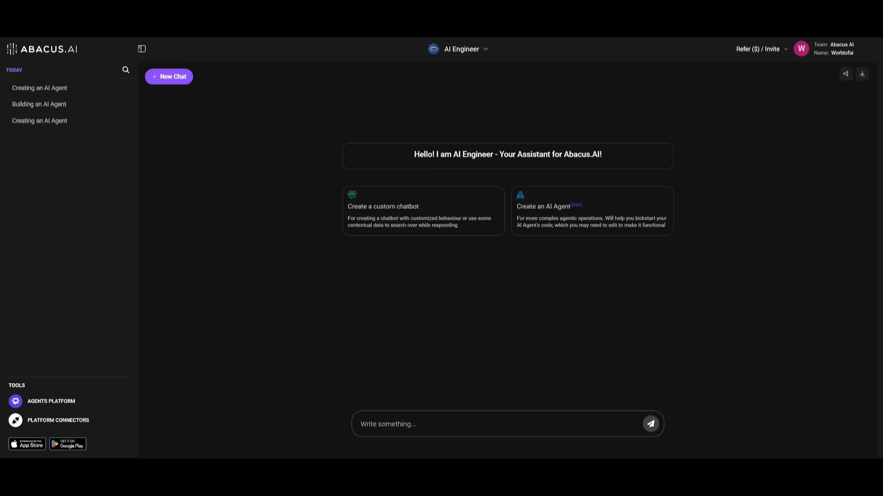
{"action": "mouse_move", "coordinate": [389, 211]}
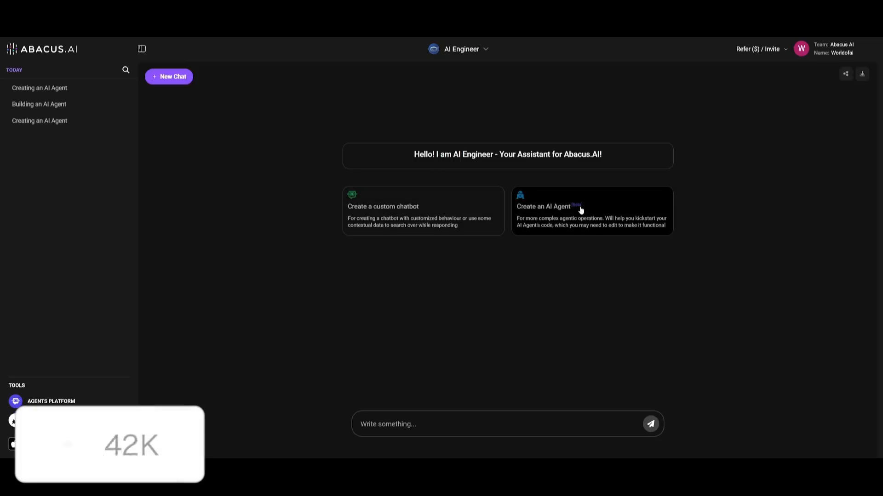
Start an AI Agent Creation chat from the 'Create an AI Agent' card, showing the wizard's sample agents
{"action": "left_click", "coordinate": [580, 209]}
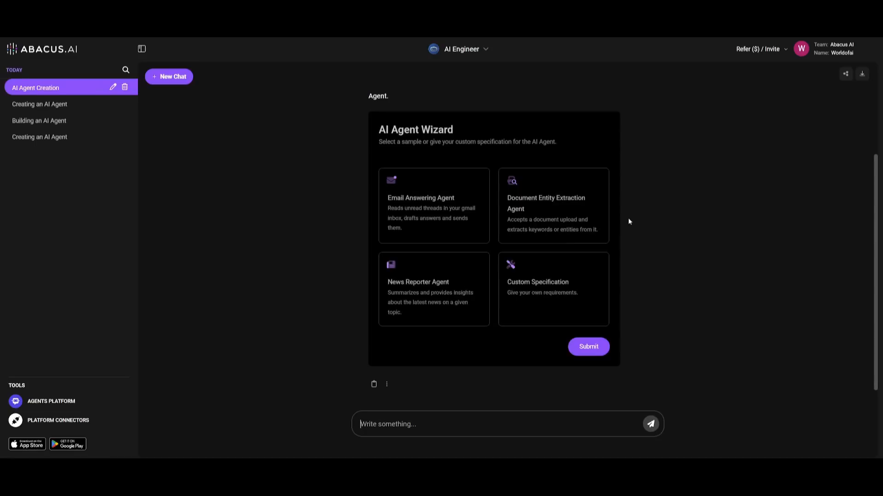
{"action": "mouse_move", "coordinate": [557, 282]}
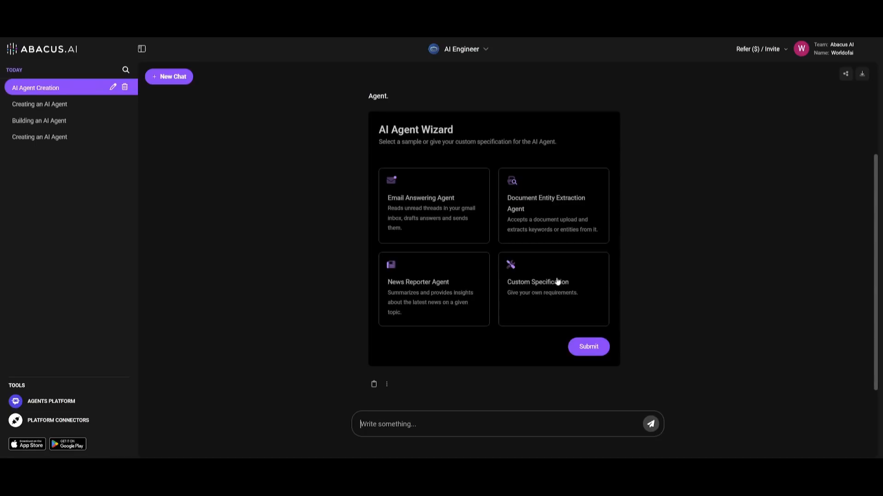
{"action": "mouse_move", "coordinate": [561, 280]}
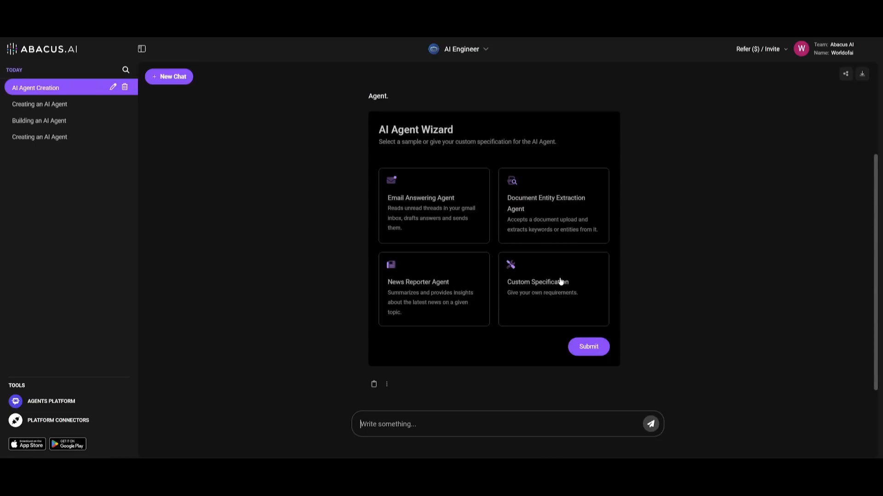
{"action": "mouse_move", "coordinate": [607, 279]}
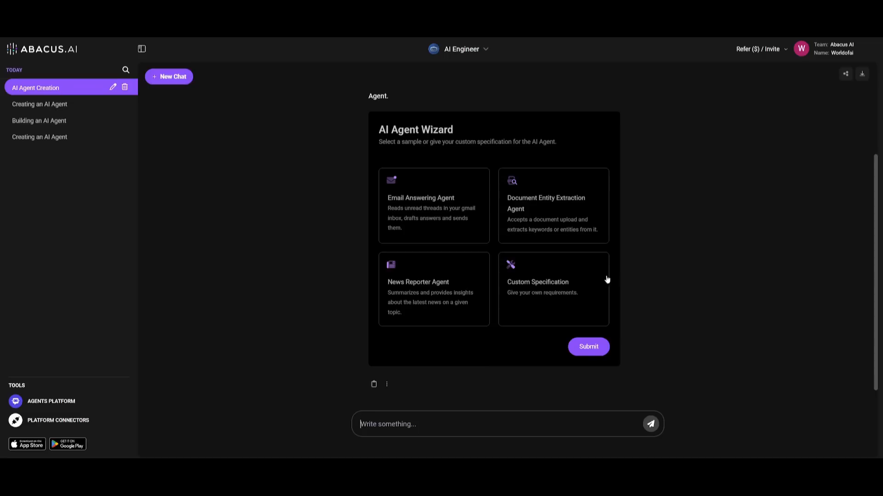
{"action": "mouse_move", "coordinate": [663, 291]}
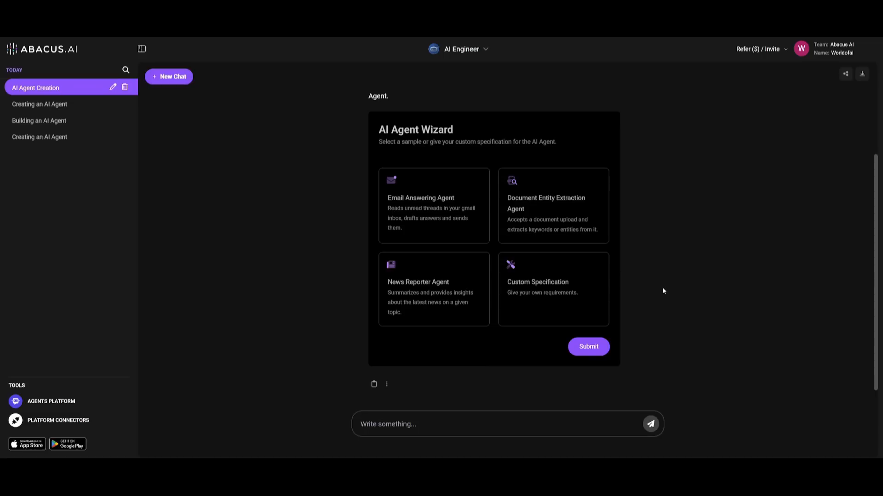
{"action": "mouse_move", "coordinate": [674, 286]}
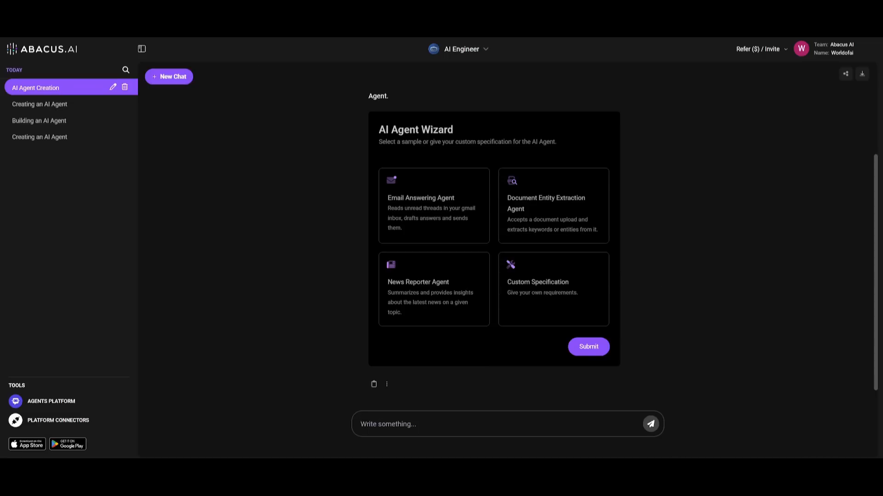
Start a new custom chatbot creation chat and name it 'World of AI Chatbot'
{"action": "left_click", "coordinate": [169, 76]}
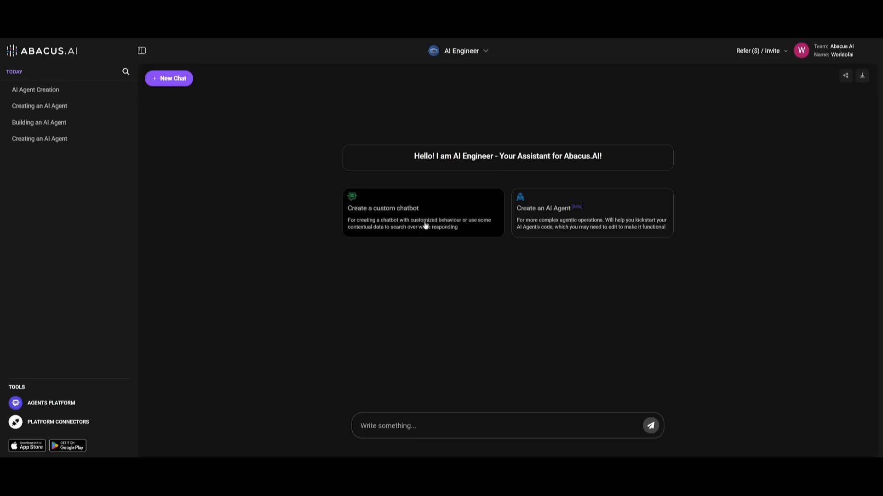
{"action": "mouse_move", "coordinate": [487, 226]}
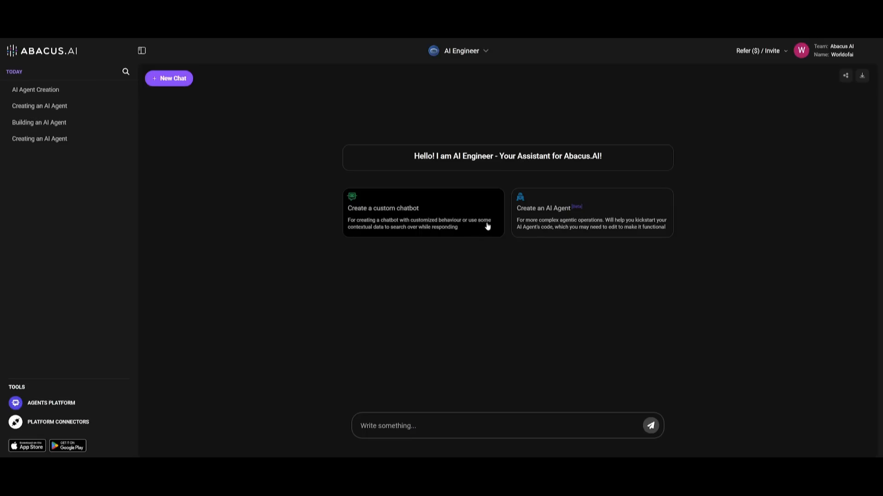
{"action": "mouse_move", "coordinate": [408, 232]}
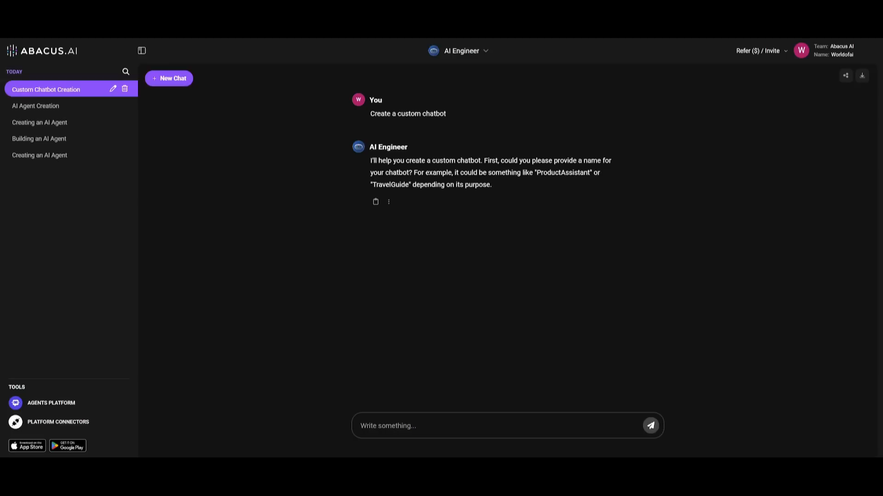
{"action": "mouse_move", "coordinate": [390, 366]}
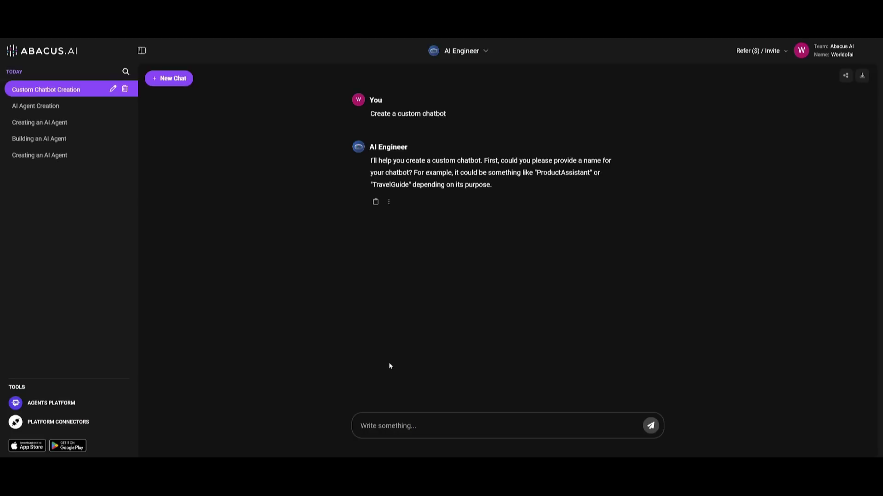
{"action": "type", "text": "World of AI Cha"}
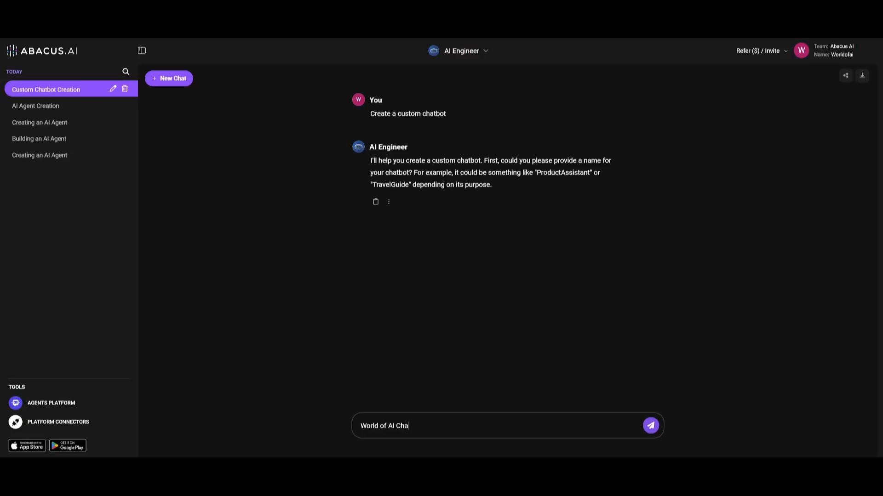
{"action": "left_click", "coordinate": [651, 425]}
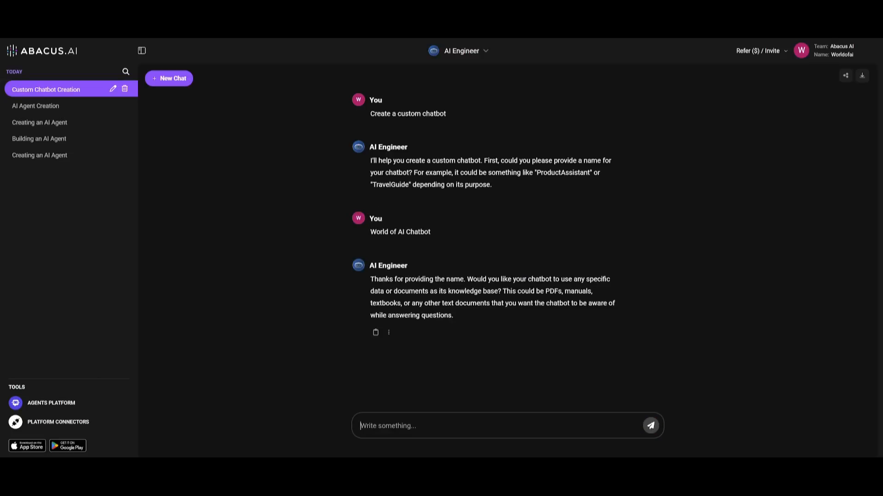
{"action": "mouse_move", "coordinate": [548, 266]}
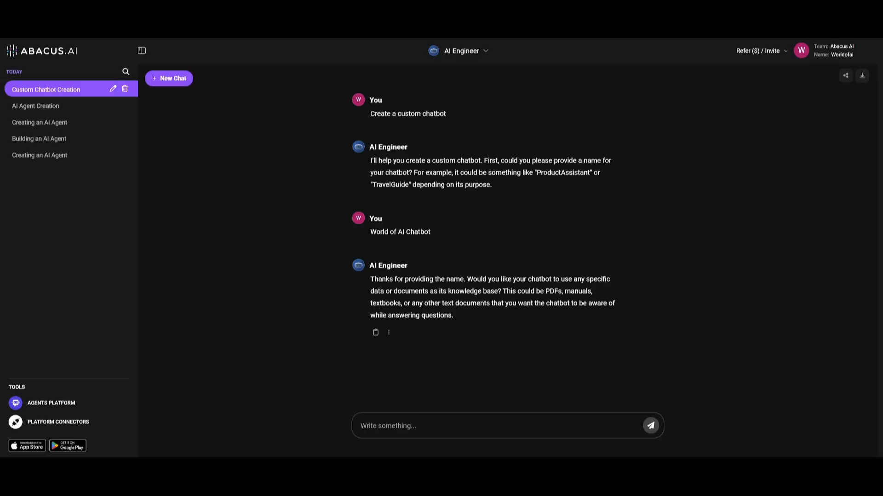
{"action": "mouse_move", "coordinate": [467, 300]}
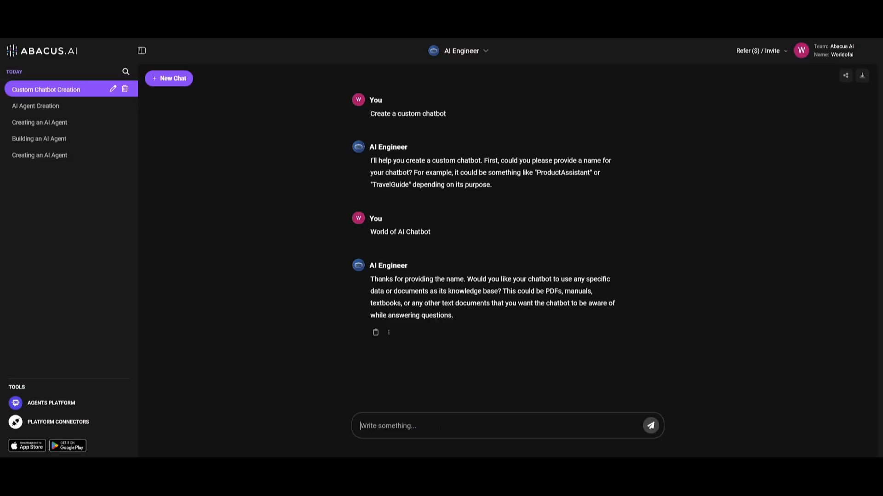
Reply 'Yes' to using documents and supply The YouTube channel.pdf via 'Upload a file/zip' as the dataset
{"action": "type", "text": "Yes"}
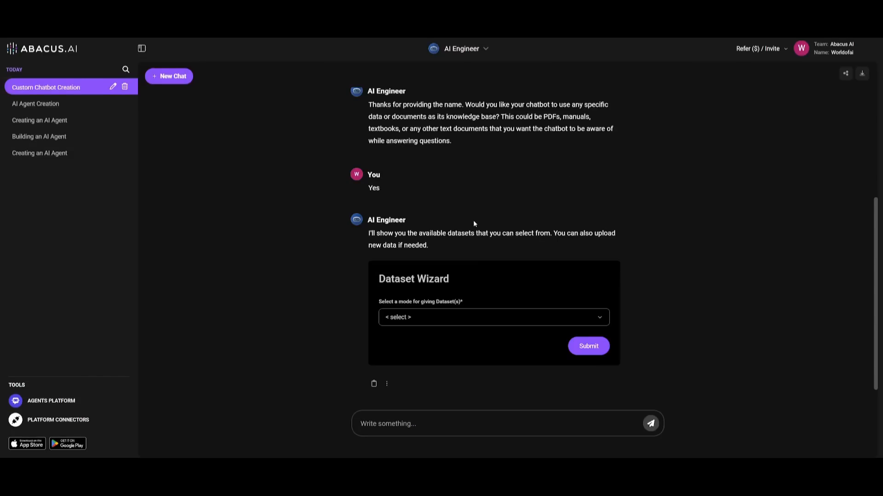
{"action": "left_click", "coordinate": [493, 318]}
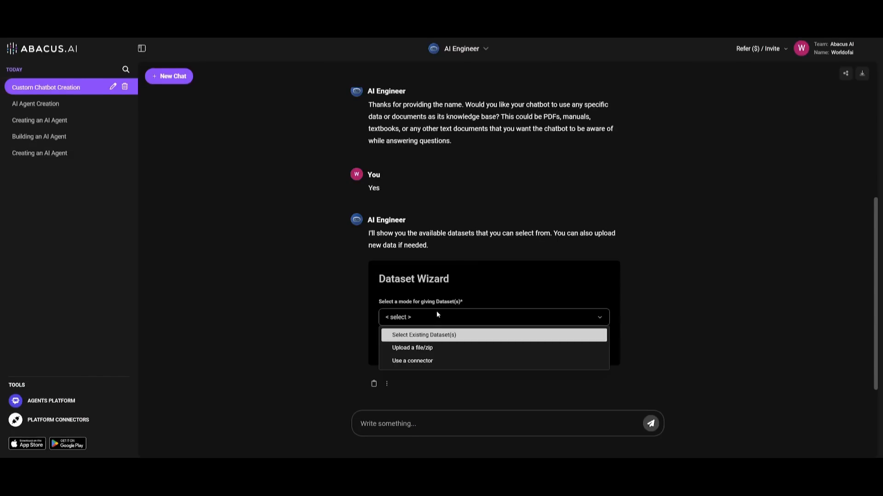
{"action": "mouse_move", "coordinate": [410, 349]}
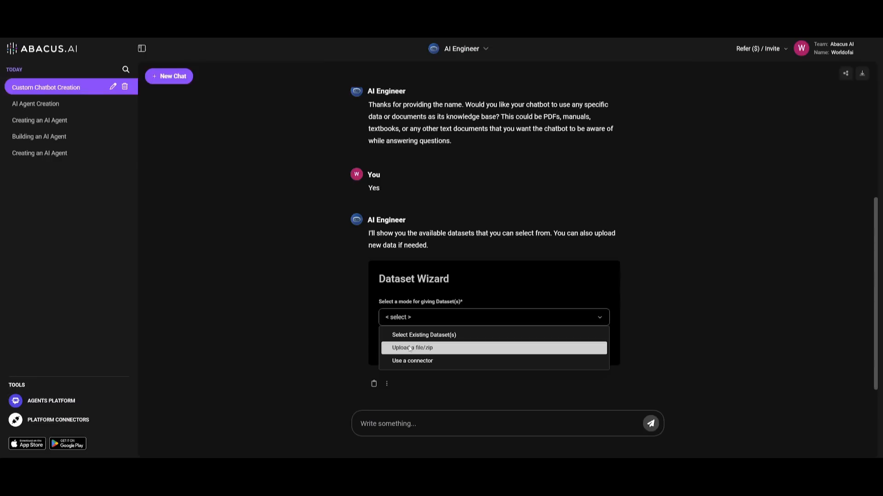
{"action": "left_click", "coordinate": [411, 347]}
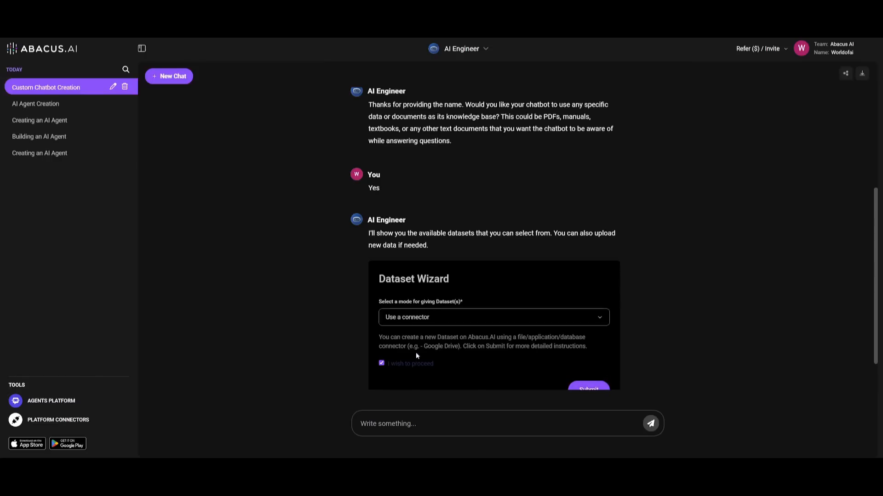
{"action": "scroll", "scroll_direction": "down", "scroll_amount": 3}
{"action": "type", "text": "It should be a formal chatbot helping my viewers on an quesitons they may have related to my content and ai."}
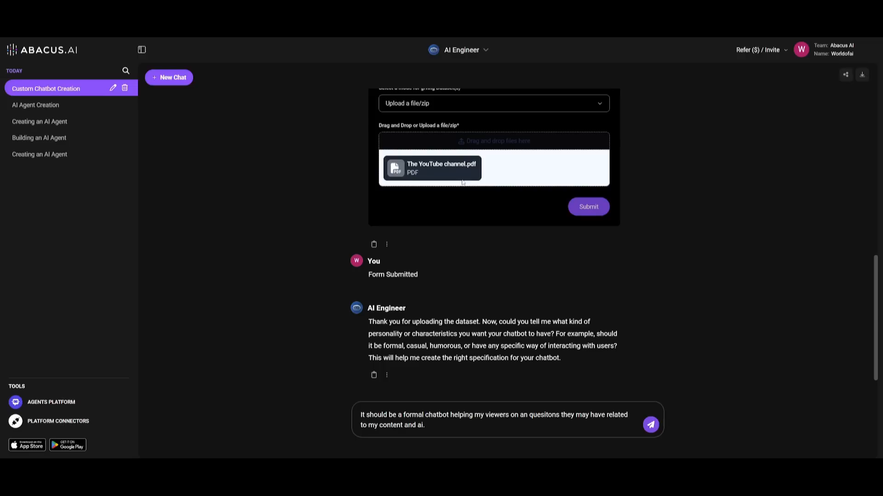
Send the formal personality description and scroll to the Conclusion with the chatbot access and edit URLs
{"action": "left_click", "coordinate": [650, 425]}
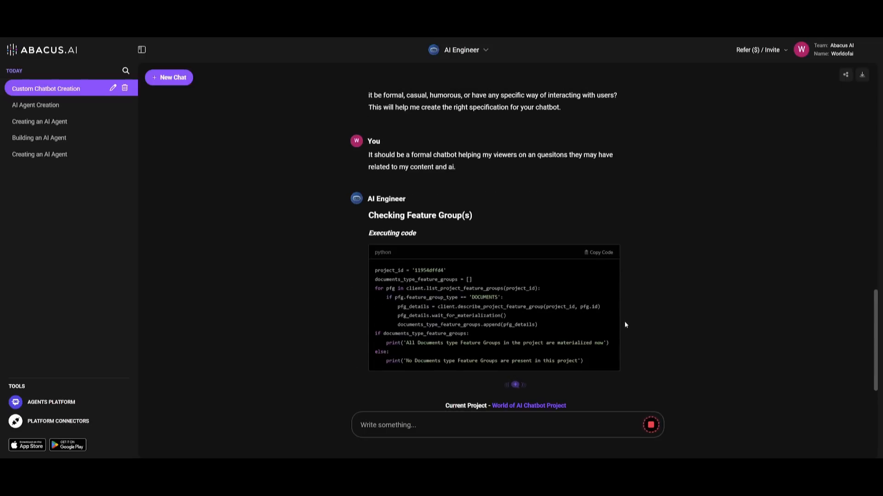
{"action": "scroll", "scroll_direction": "down", "scroll_amount": 3}
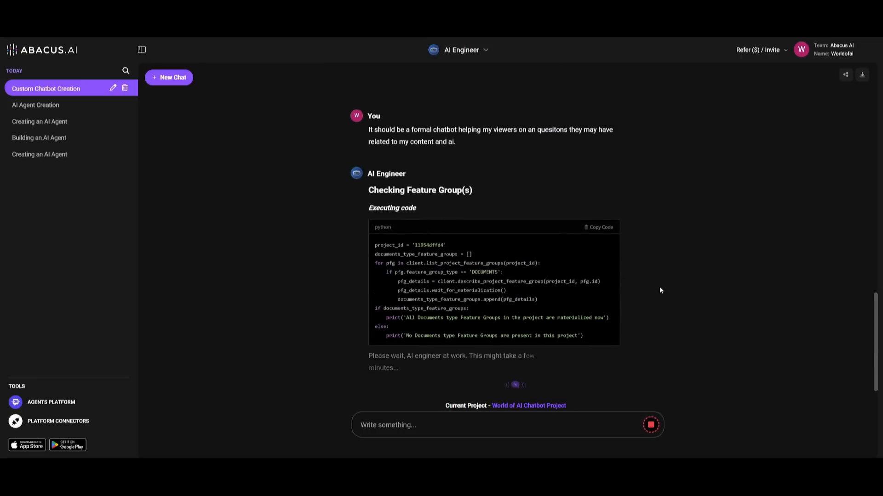
{"action": "mouse_move", "coordinate": [690, 263]}
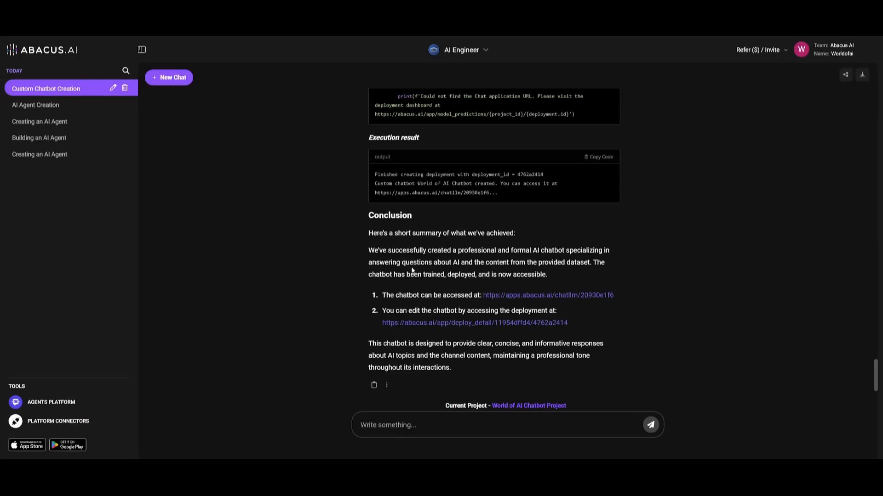
{"action": "mouse_move", "coordinate": [530, 300]}
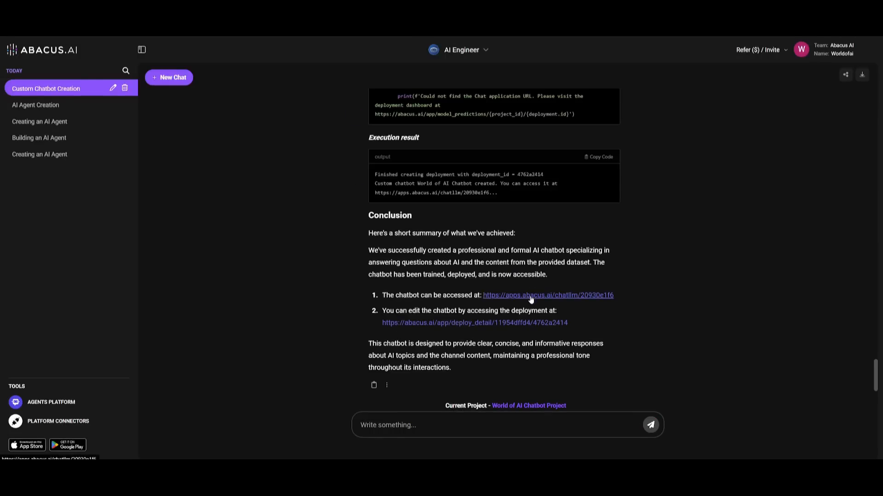
Open the deployed chatbot's link and ask it 'Hey what is world of ai about?'
{"action": "right_click", "coordinate": [528, 296]}
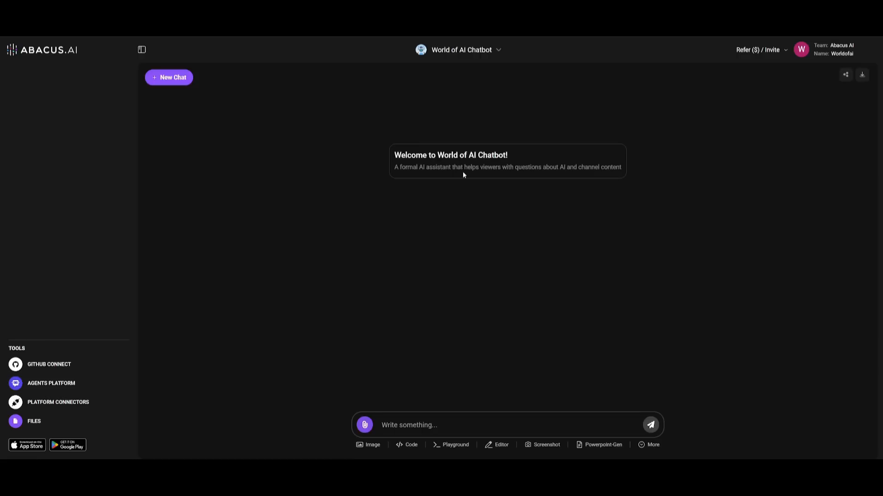
{"action": "mouse_move", "coordinate": [555, 178]}
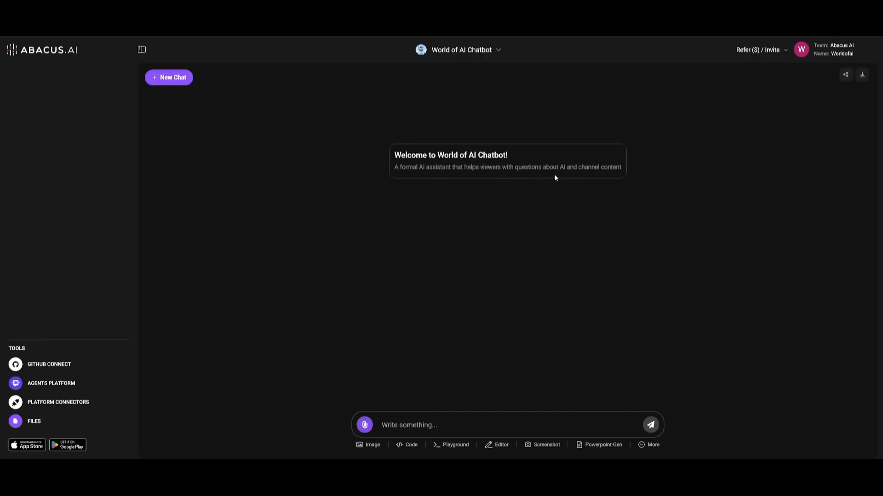
{"action": "mouse_move", "coordinate": [454, 310]}
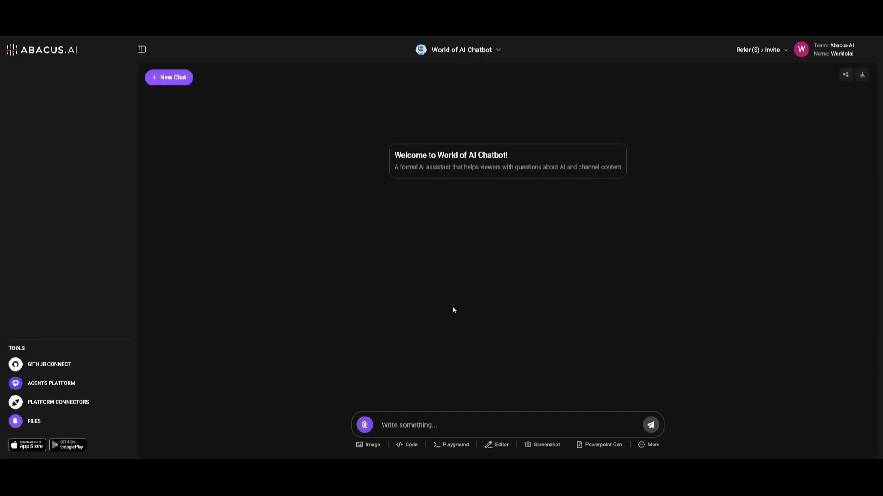
{"action": "mouse_move", "coordinate": [423, 398]}
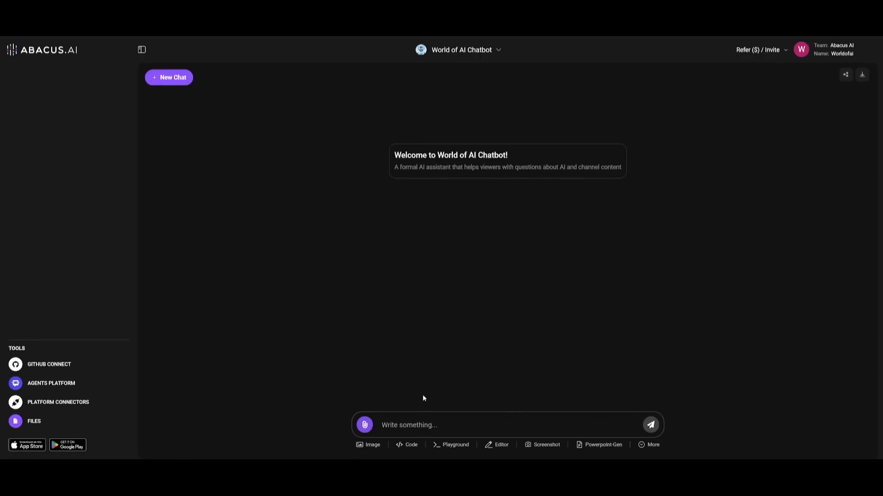
{"action": "type", "text": "Hey what is wo"}
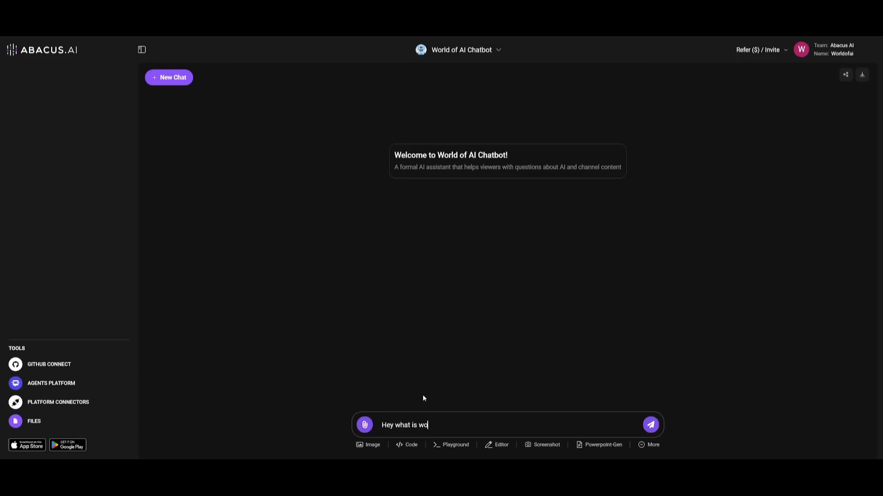
{"action": "type", "text": "rld of ai about?"}
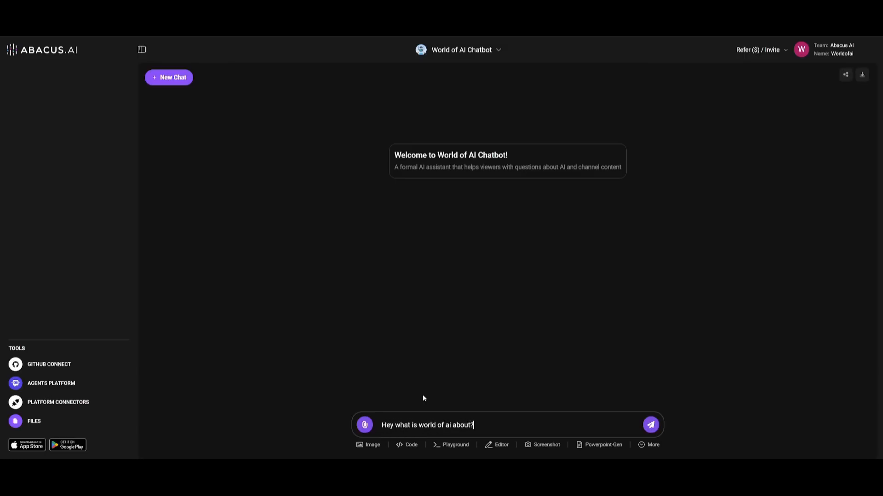
{"action": "left_click", "coordinate": [651, 425]}
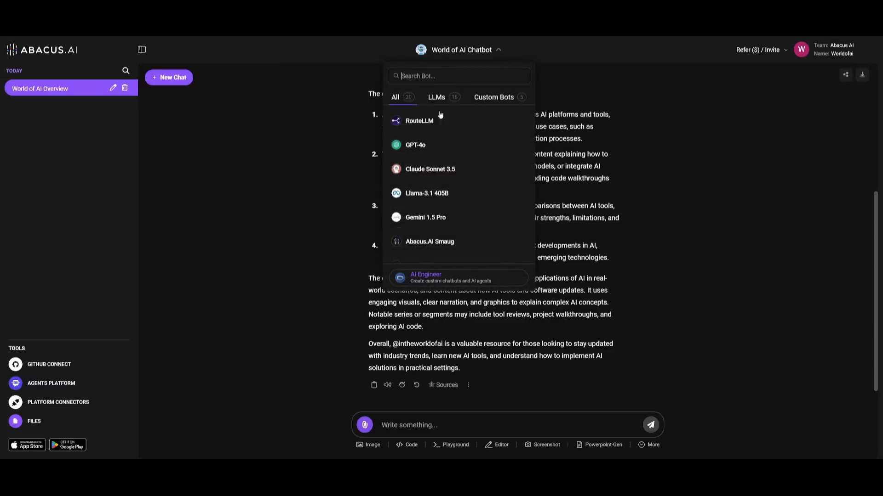
Switch from the bot list back to the AI Engineer assistant's welcome screen
{"action": "left_click", "coordinate": [425, 278]}
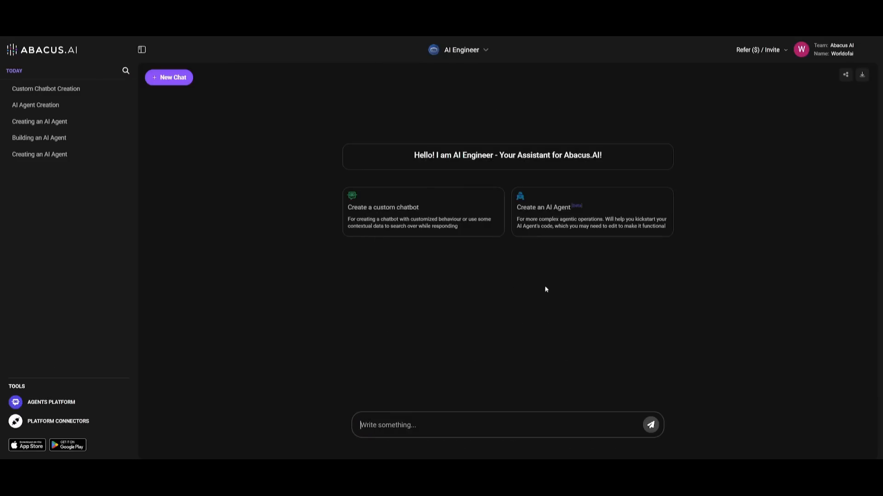
{"action": "mouse_move", "coordinate": [614, 175]}
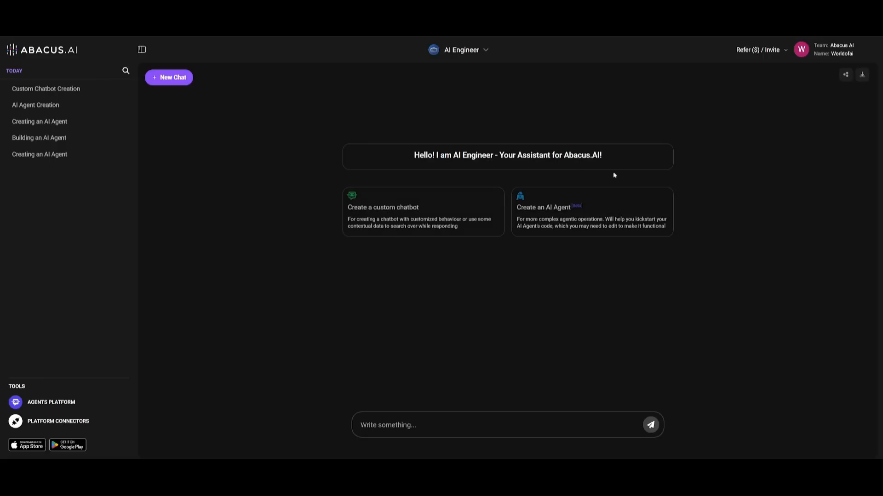
{"action": "mouse_move", "coordinate": [577, 228]}
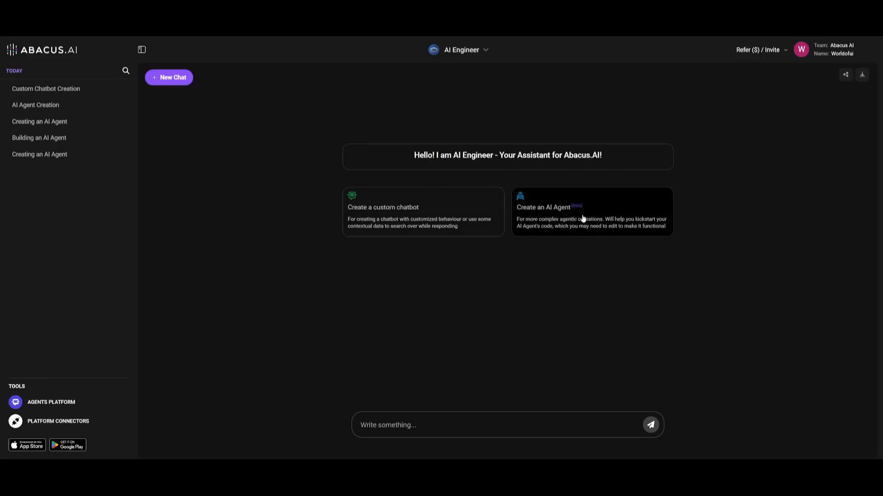
{"action": "mouse_move", "coordinate": [121, 283]}
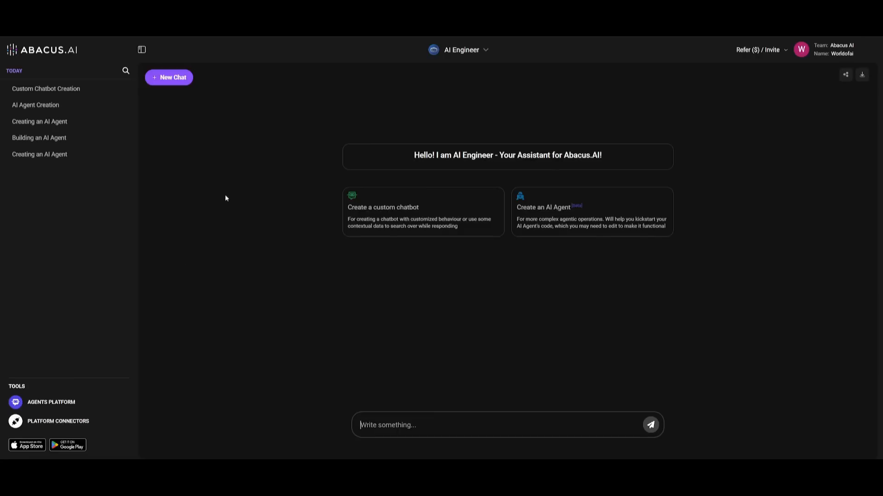
{"action": "mouse_move", "coordinate": [182, 246]}
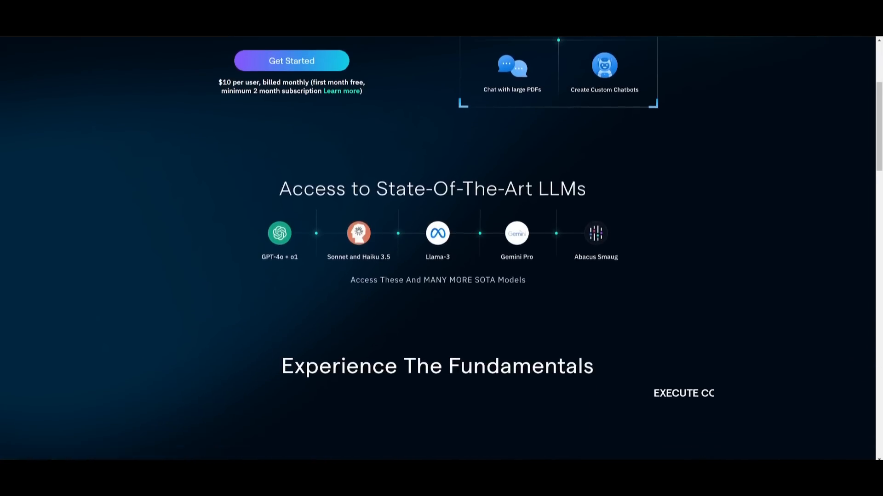
Scroll the ChatLLM landing page past the LLM list to the tool-connections and FAQ sections
{"action": "scroll", "scroll_direction": "down", "scroll_amount": 3}
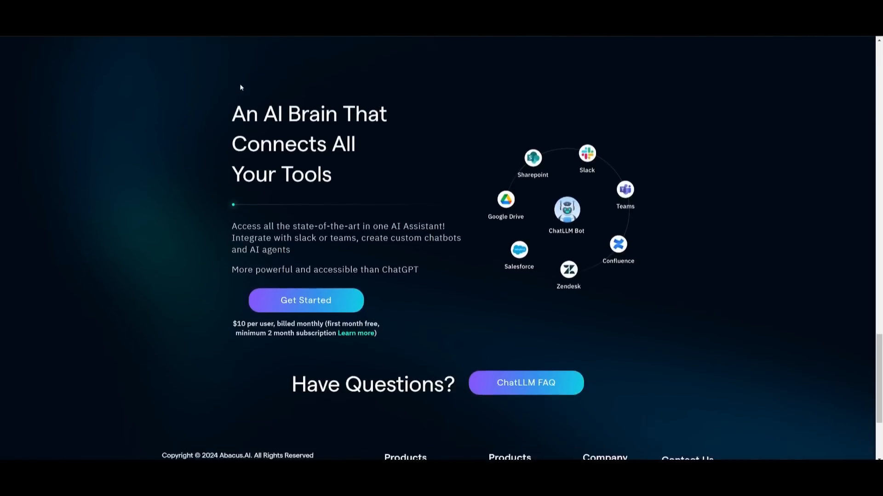
{"action": "scroll", "scroll_direction": "down", "scroll_amount": 3}
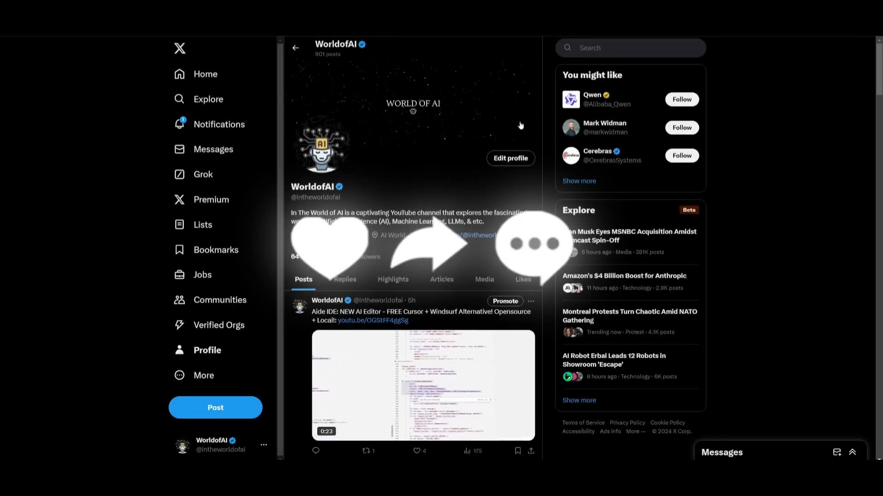
Scroll down through the WorldofAI X profile's recent posts
{"action": "scroll", "scroll_direction": "down", "scroll_amount": 3}
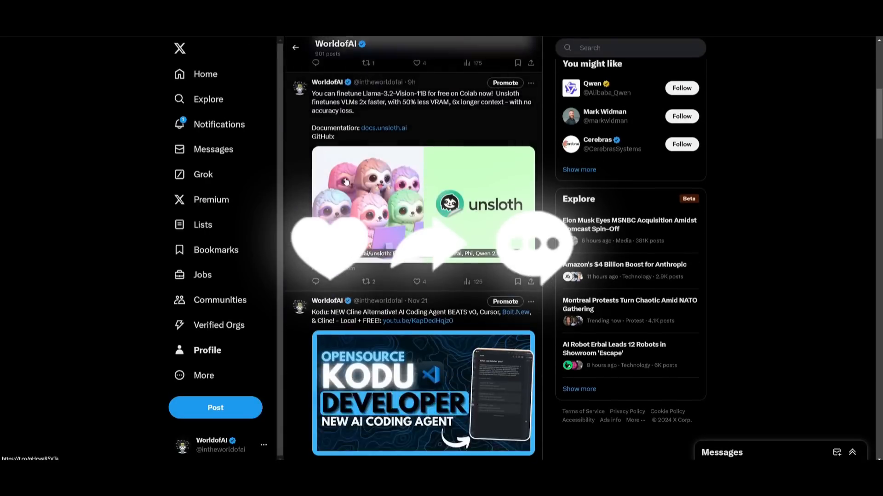
{"action": "scroll", "scroll_direction": "down", "scroll_amount": 3}
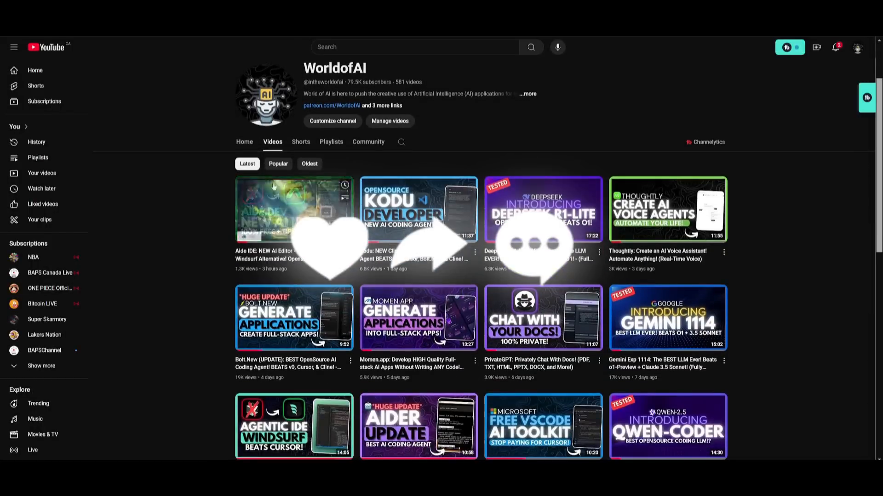
Scroll down the WorldofAI Videos grid until uploads from about two months ago show
{"action": "scroll", "scroll_direction": "down", "scroll_amount": 3}
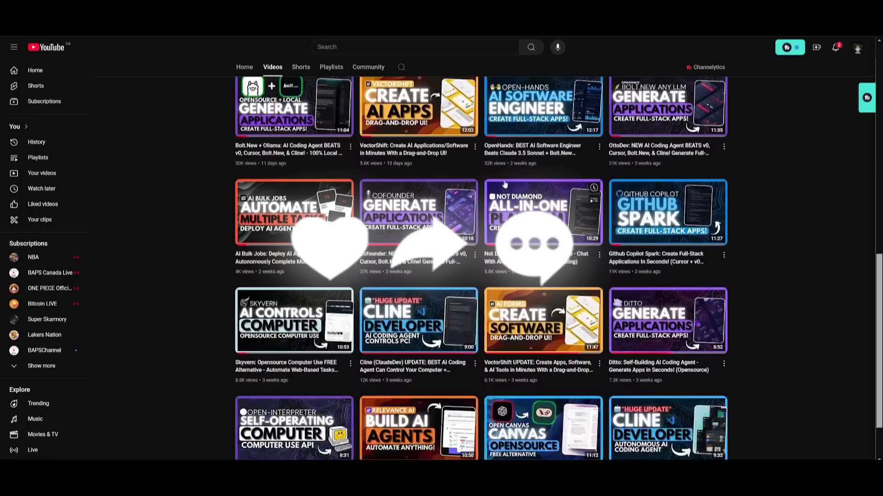
{"action": "scroll", "scroll_direction": "down", "scroll_amount": 3}
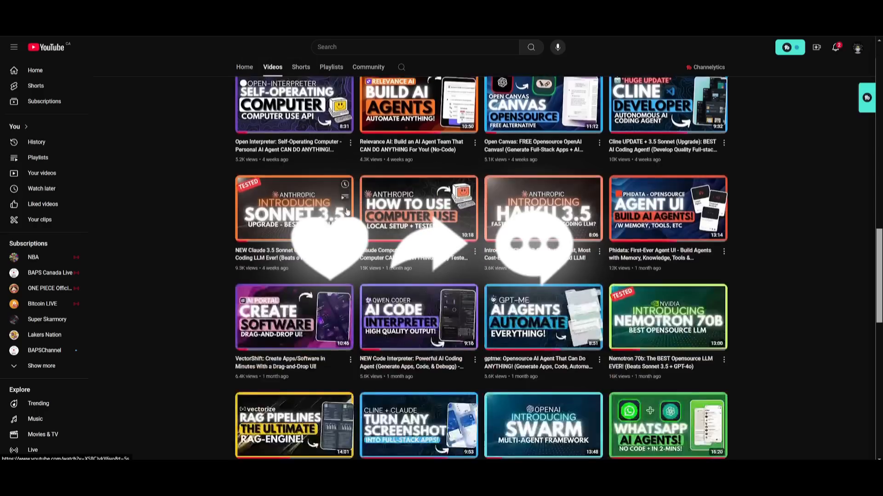
{"action": "scroll", "scroll_direction": "down", "scroll_amount": 3}
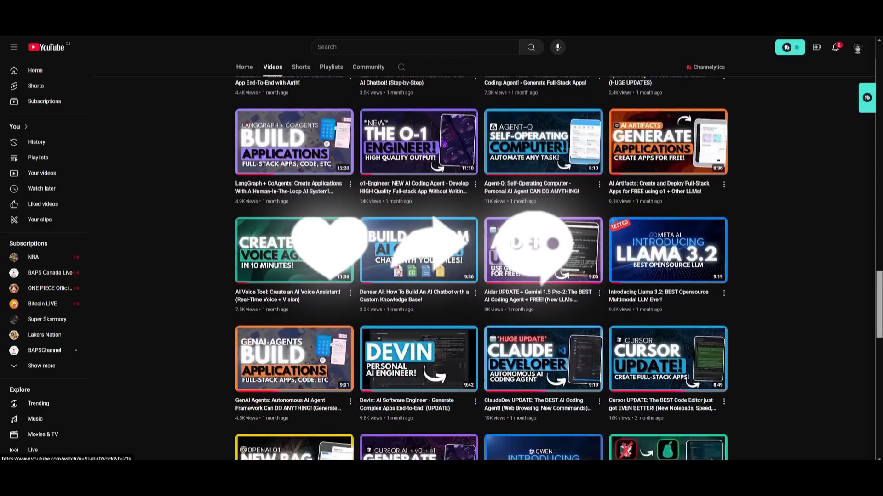
{"action": "scroll", "scroll_direction": "down", "scroll_amount": 3}
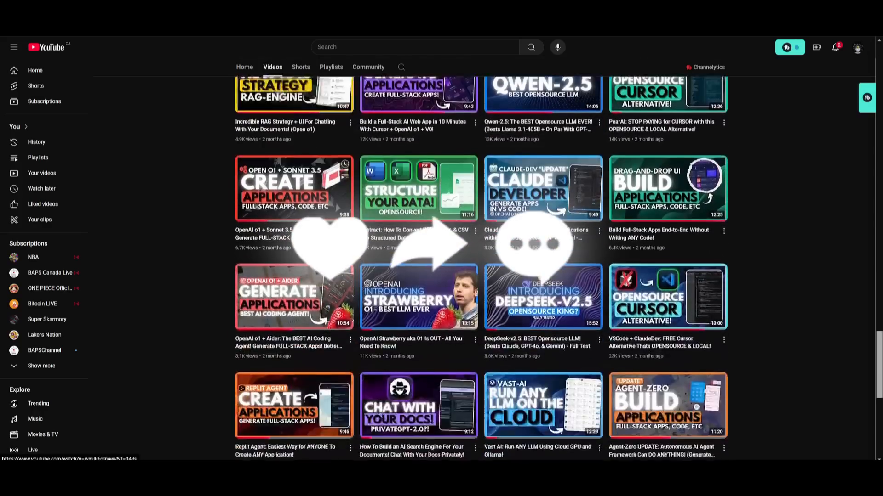
{"action": "scroll", "scroll_direction": "down", "scroll_amount": 3}
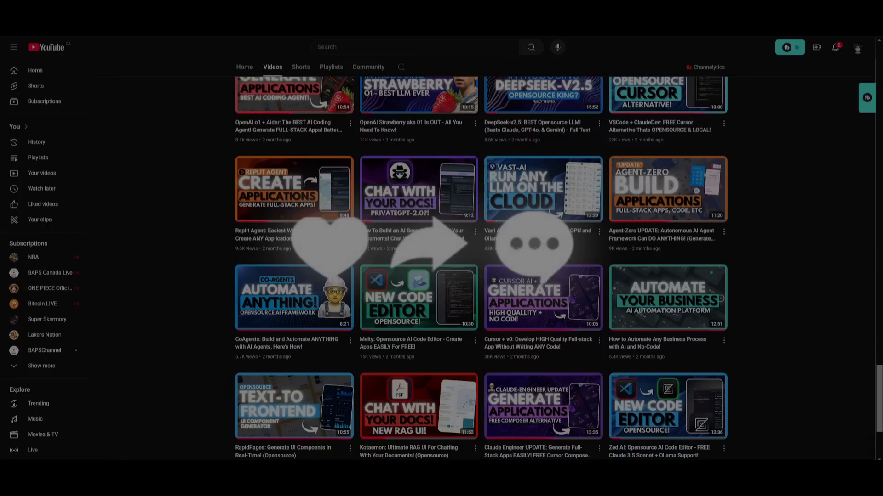